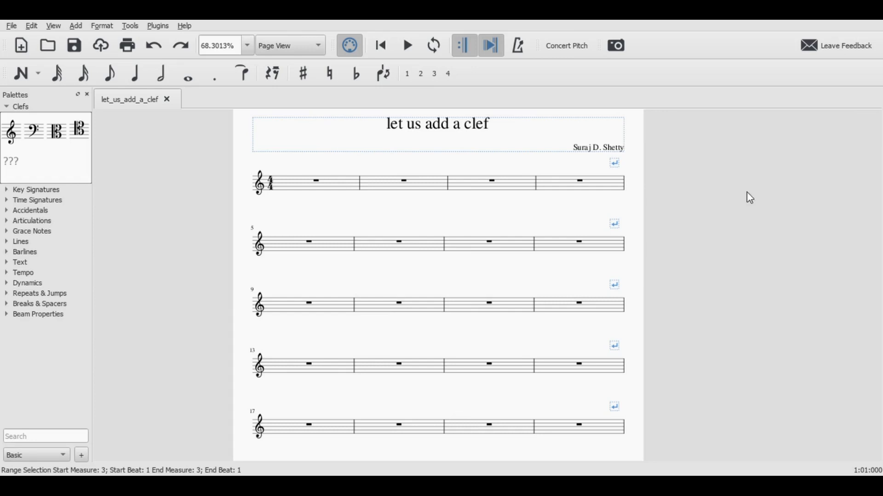
mouse_move(262, 193)
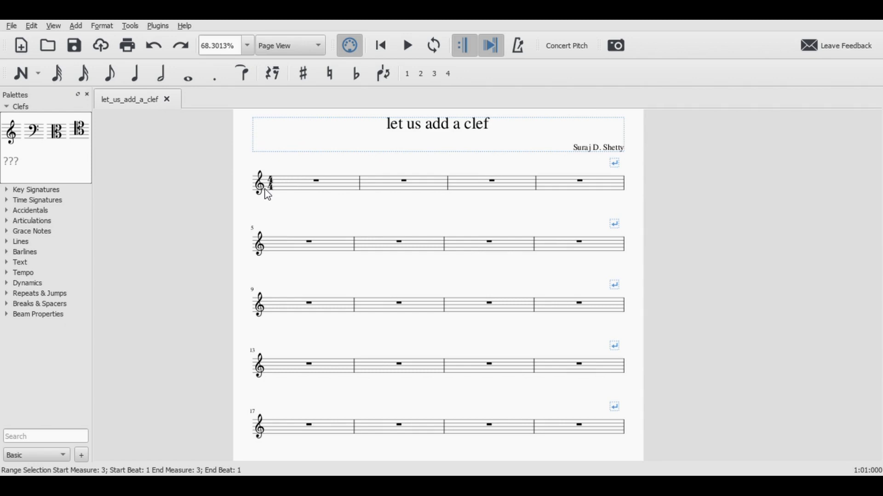
mouse_move(261, 206)
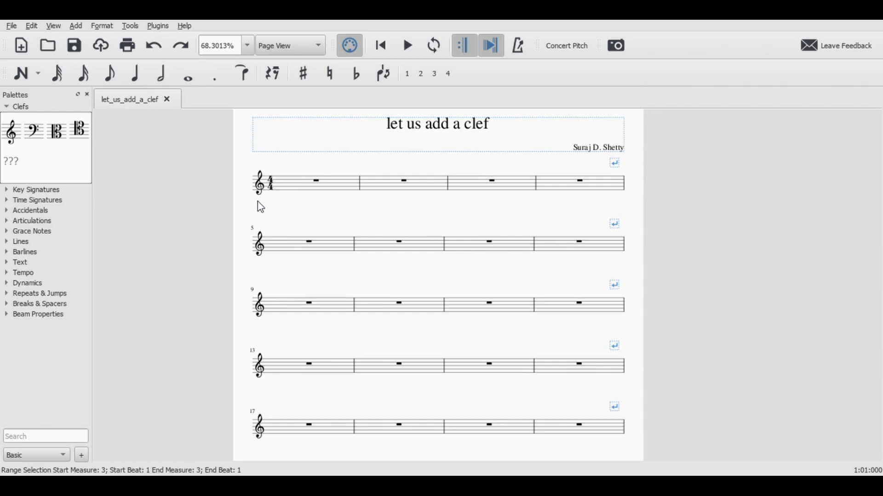
mouse_move(289, 213)
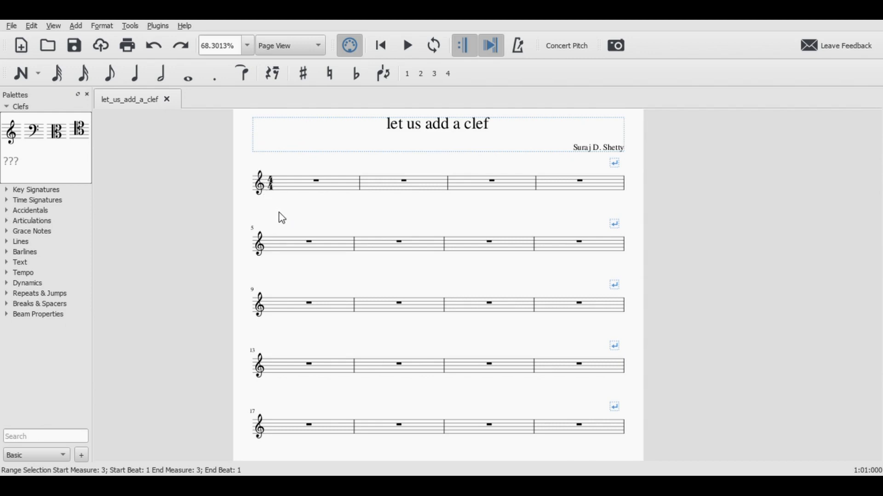
Select every treble clef on the staff via Select > All Similar Elements in Same Staff.
scroll(down, 3)
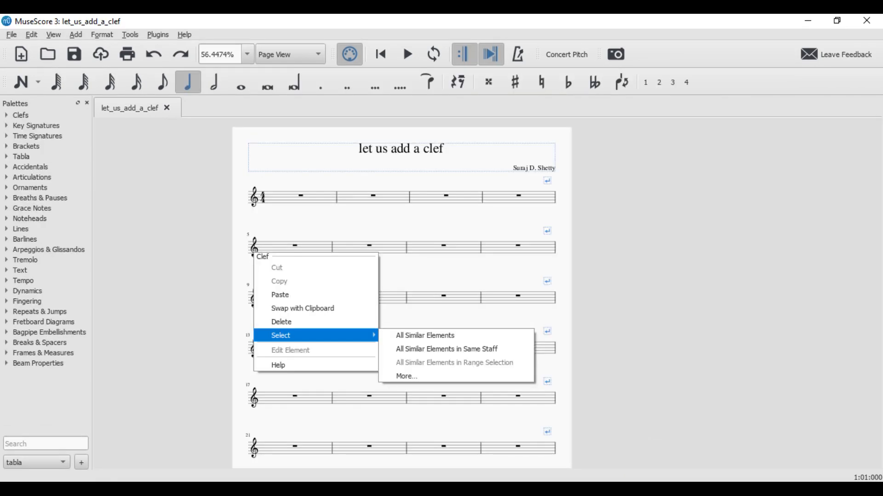
mouse_move(446, 349)
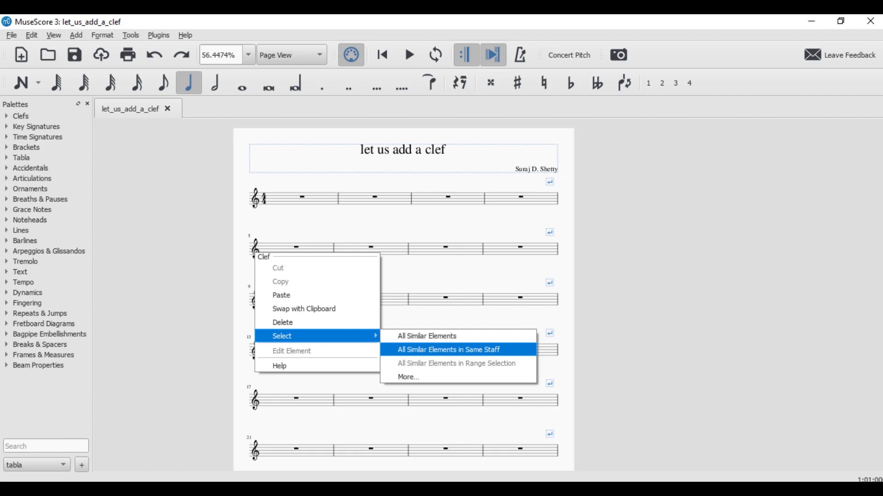
click(456, 350)
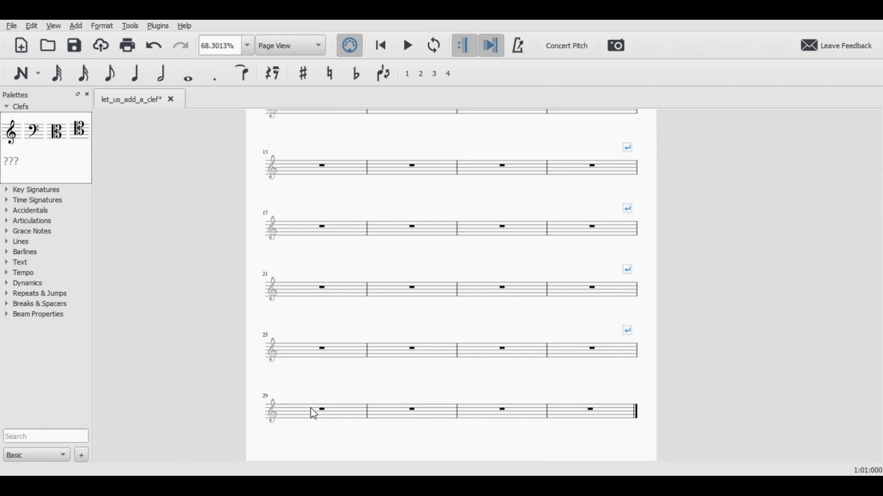
mouse_move(436, 235)
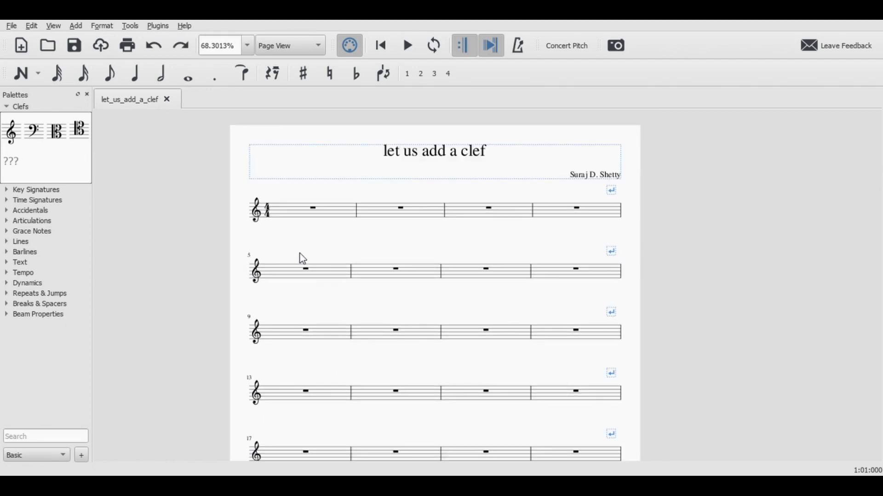
mouse_move(296, 215)
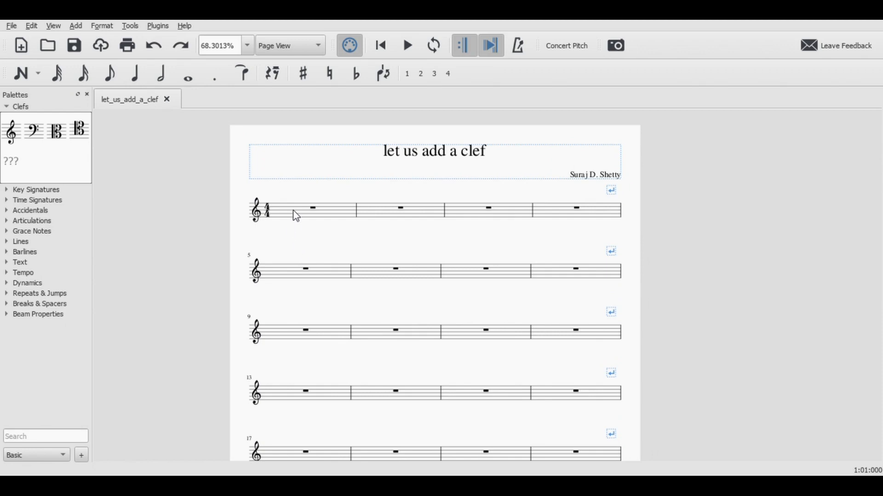
mouse_move(383, 218)
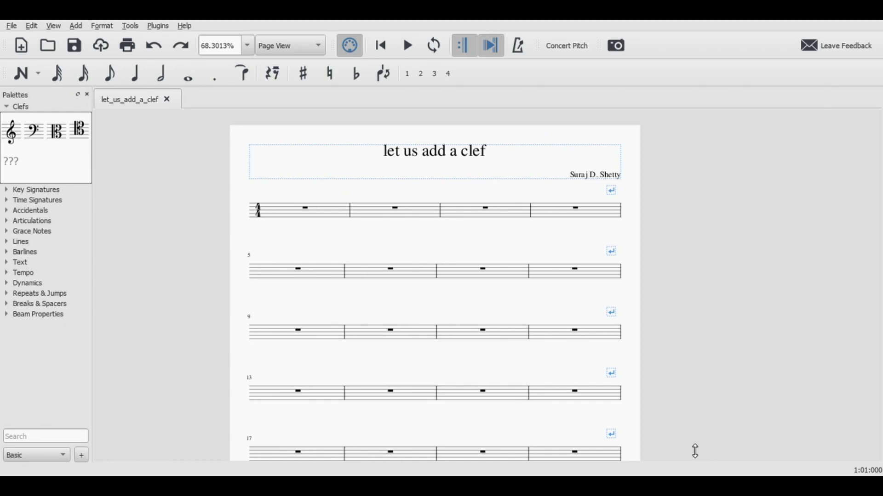
mouse_move(691, 433)
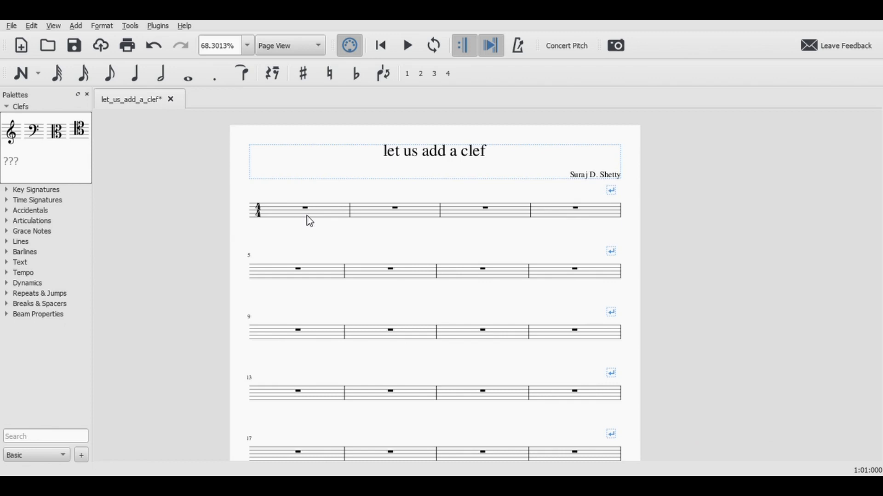
Select the first measure, now clef-less, to begin note entry.
click(303, 208)
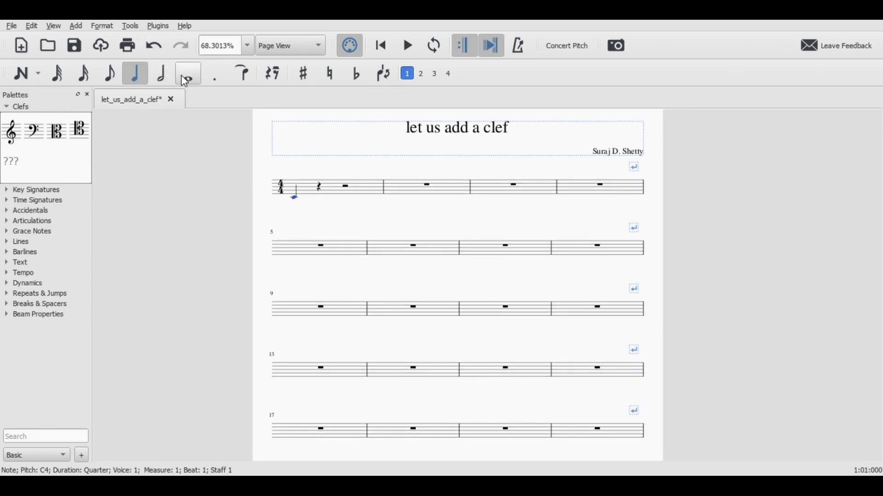
Enter tied whole-note Cs through the measures using the whole-note duration.
click(22, 72)
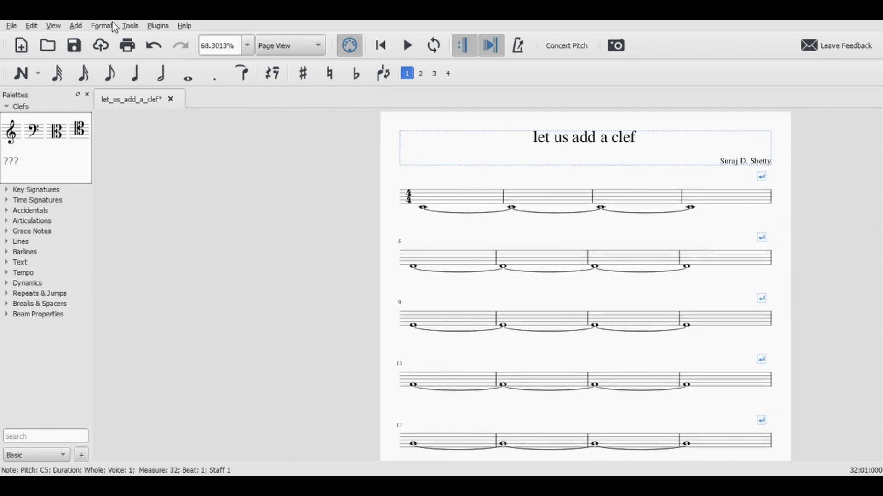
click(102, 26)
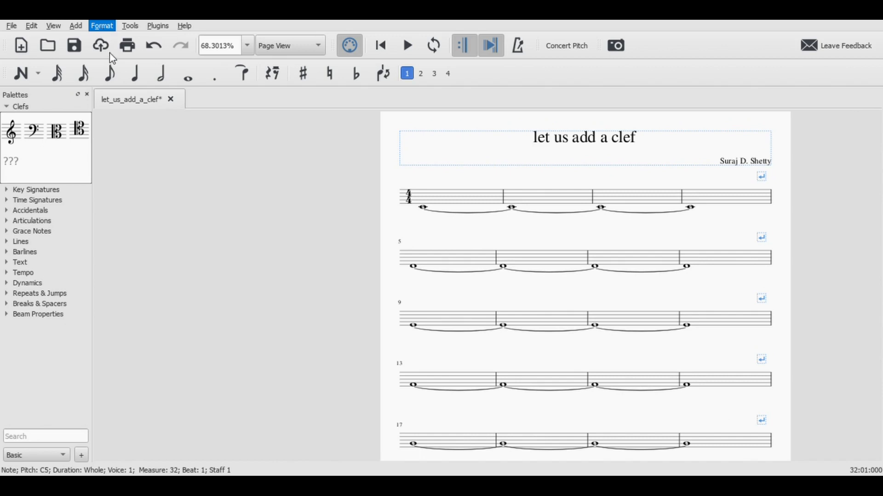
click(101, 13)
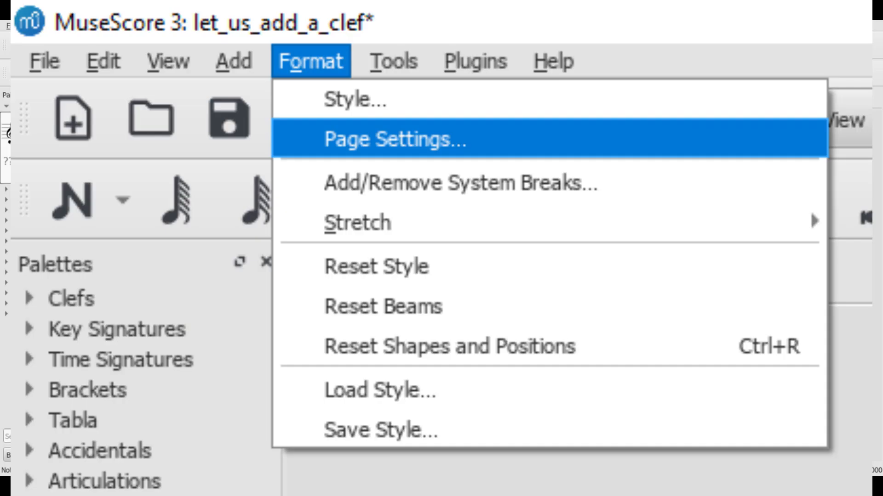
click(392, 138)
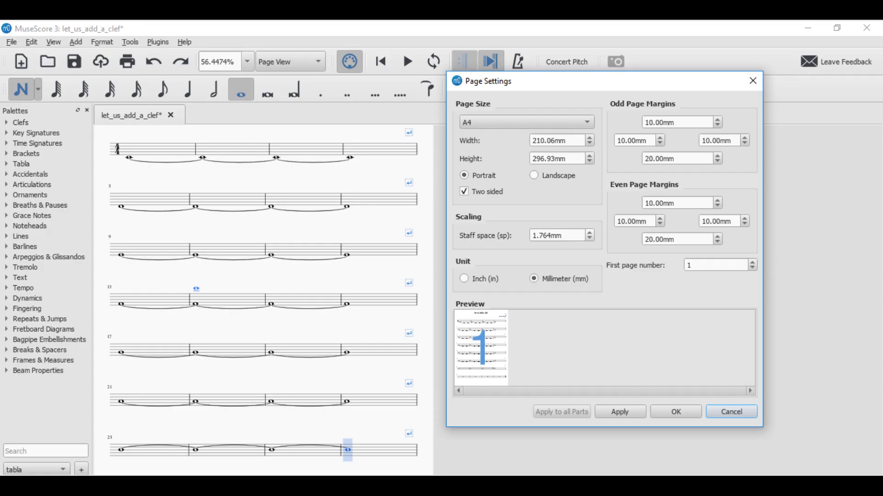
text(3.764)
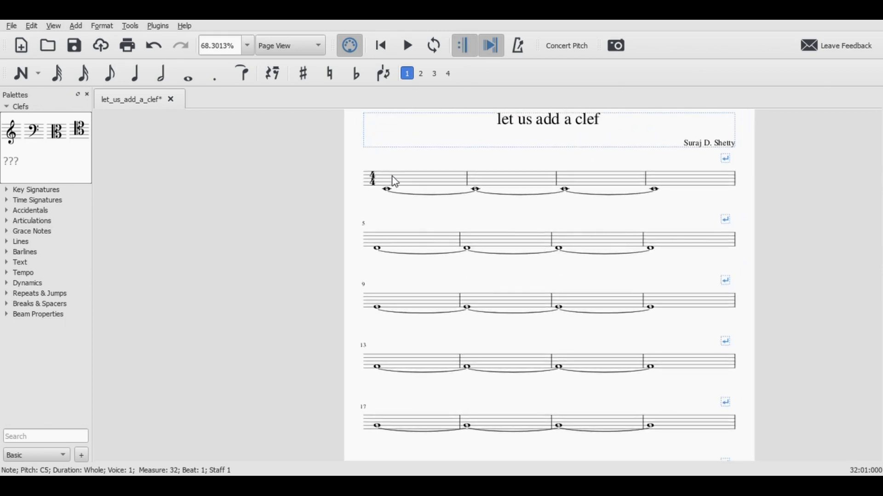
click(17, 106)
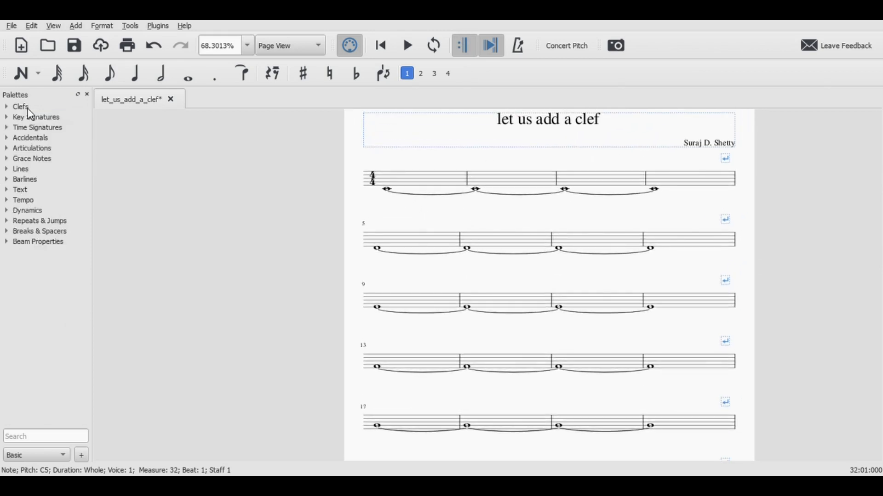
click(20, 106)
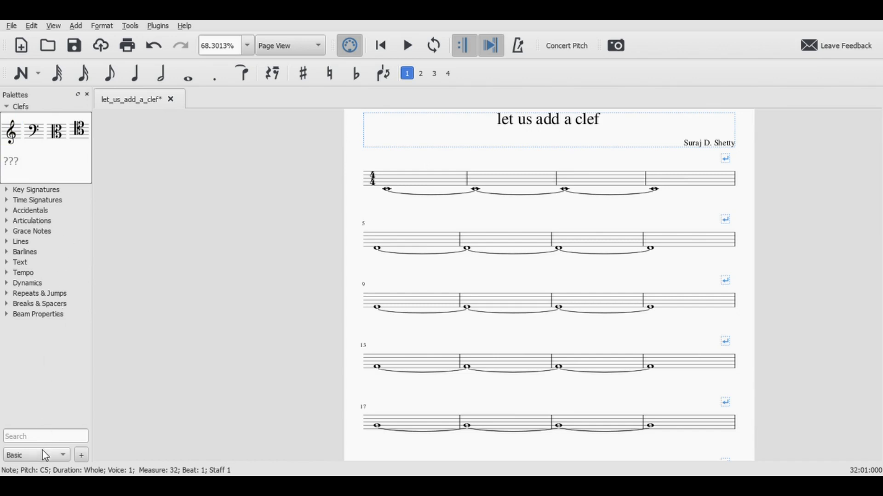
mouse_move(40, 460)
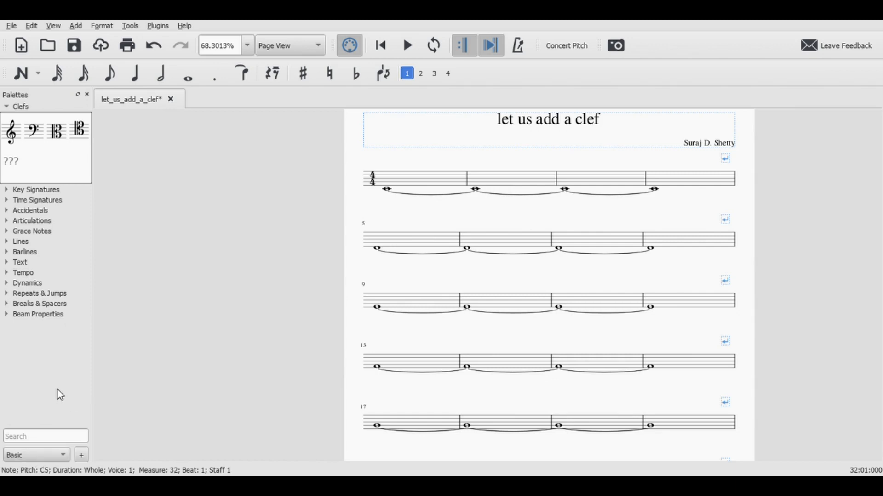
mouse_move(156, 167)
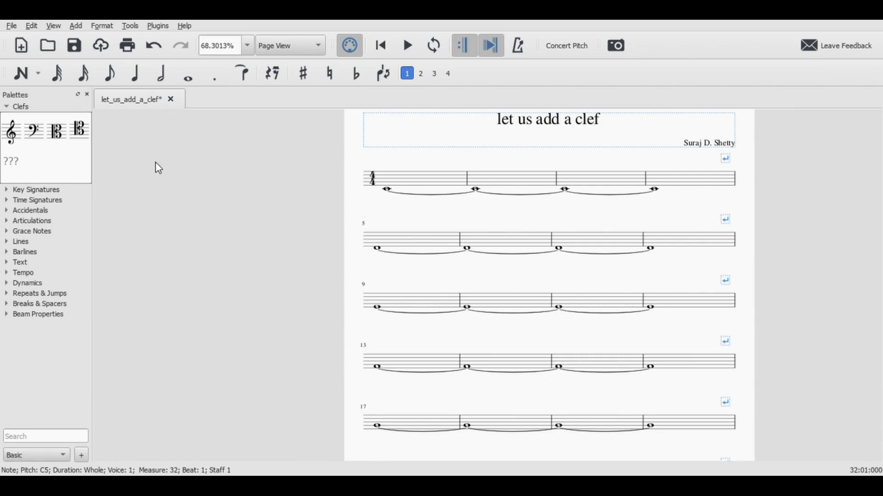
mouse_move(331, 265)
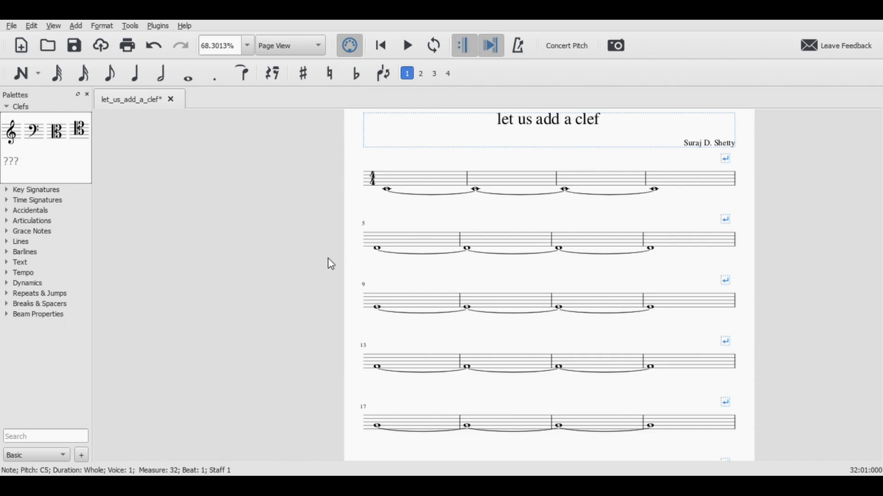
mouse_move(378, 196)
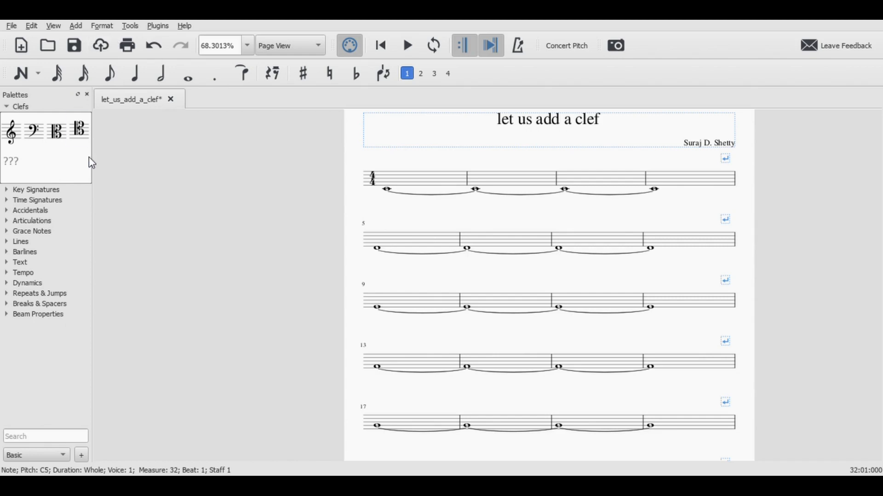
mouse_move(179, 169)
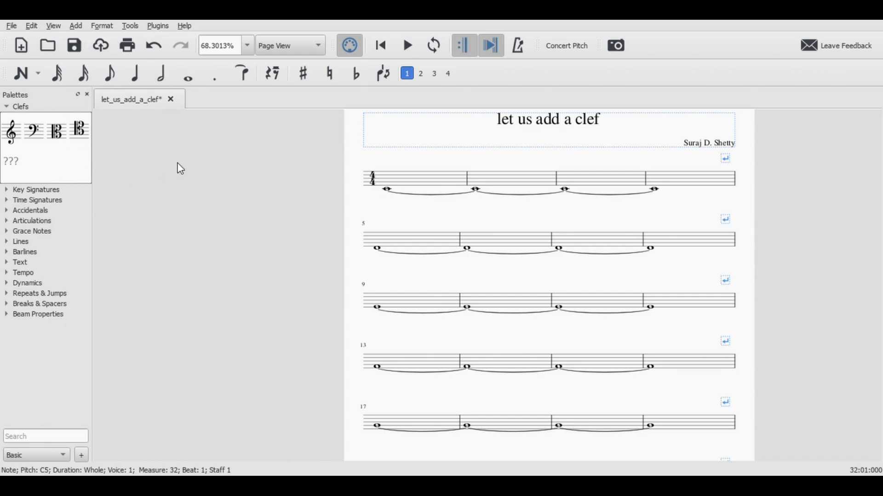
mouse_move(565, 171)
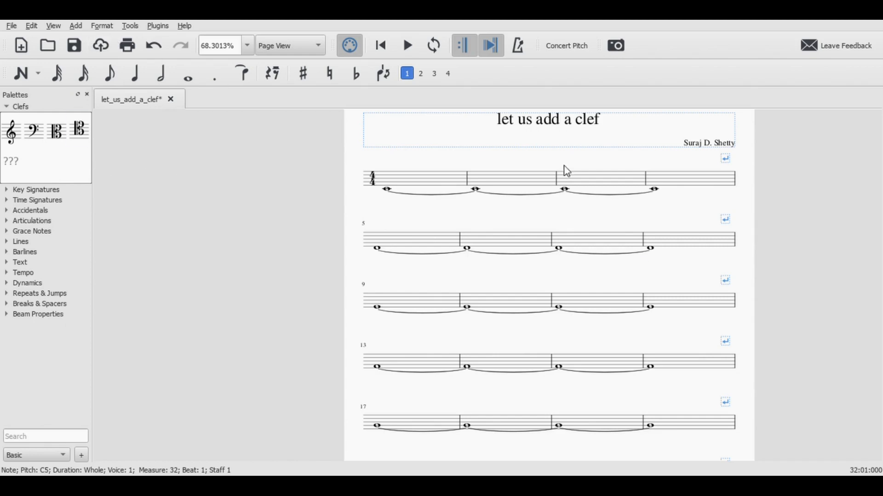
mouse_move(597, 178)
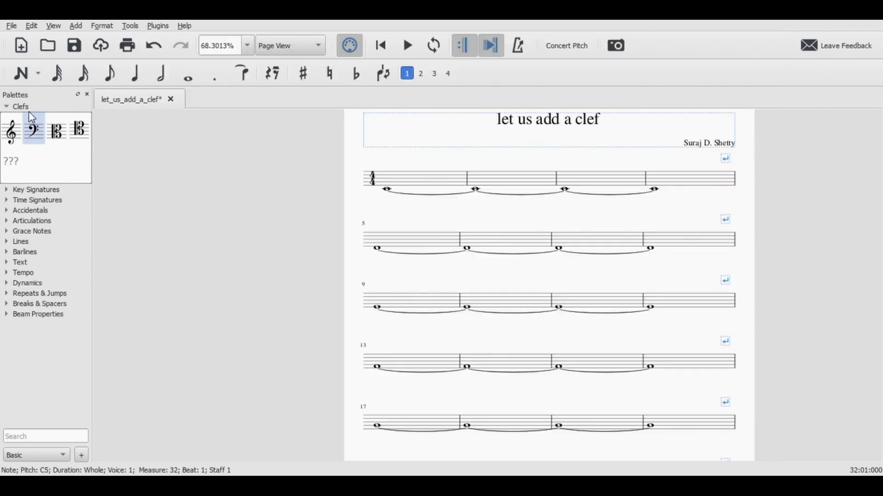
Create and save a new workspace named Tabla that keeps Toolbars and Menu Bar.
click(20, 107)
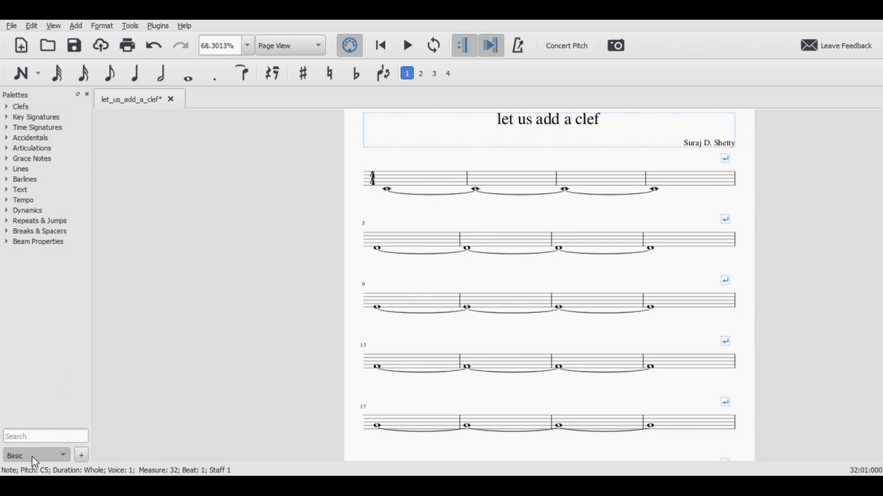
mouse_move(37, 165)
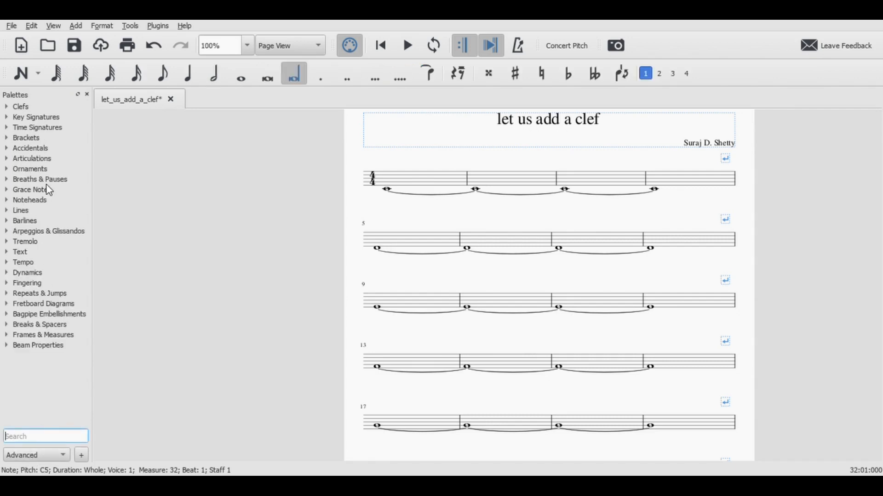
mouse_move(10, 252)
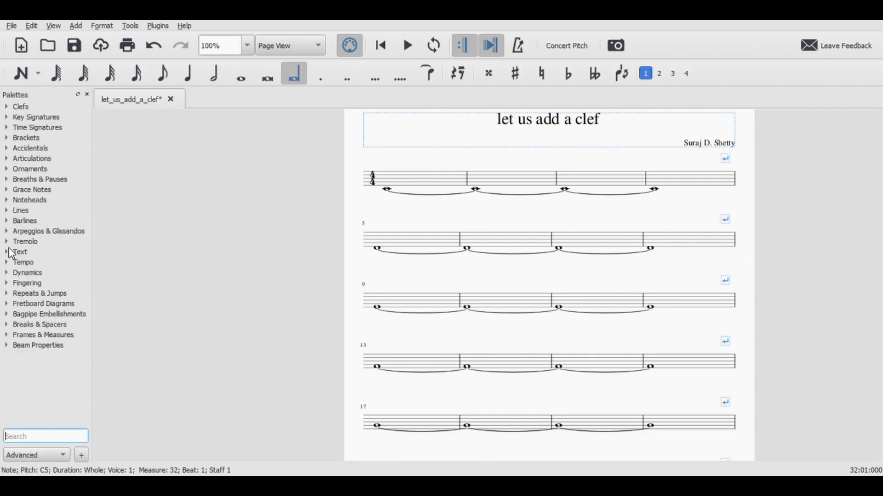
mouse_move(52, 305)
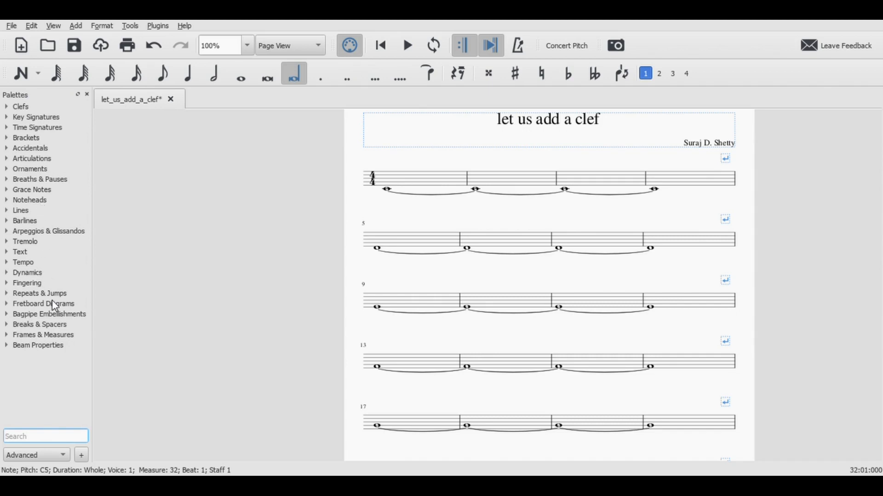
mouse_move(82, 455)
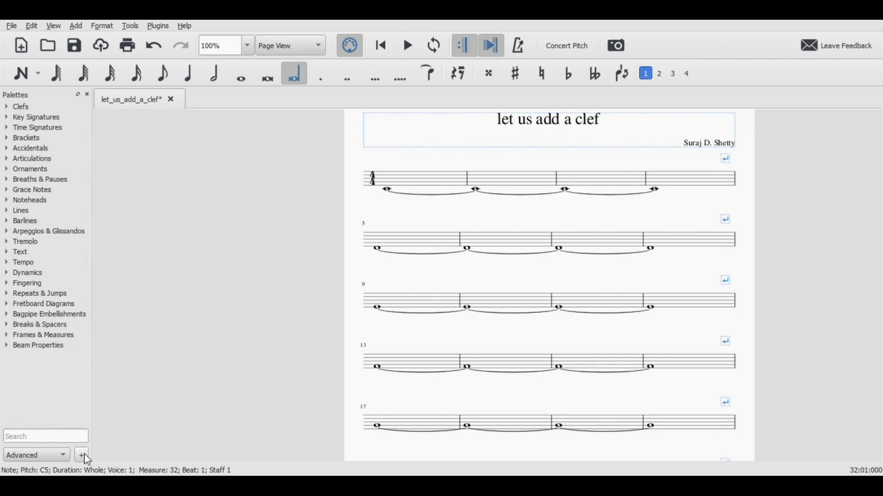
click(80, 455)
text(Tabla)
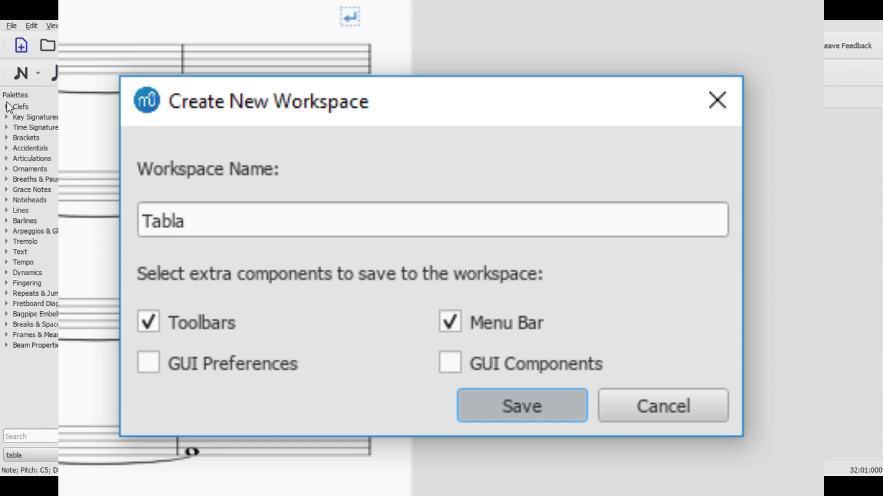
click(522, 406)
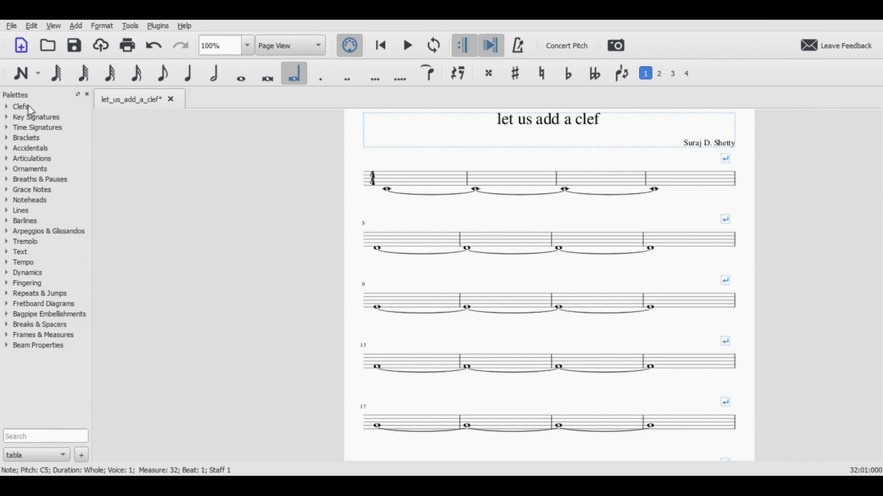
mouse_move(51, 112)
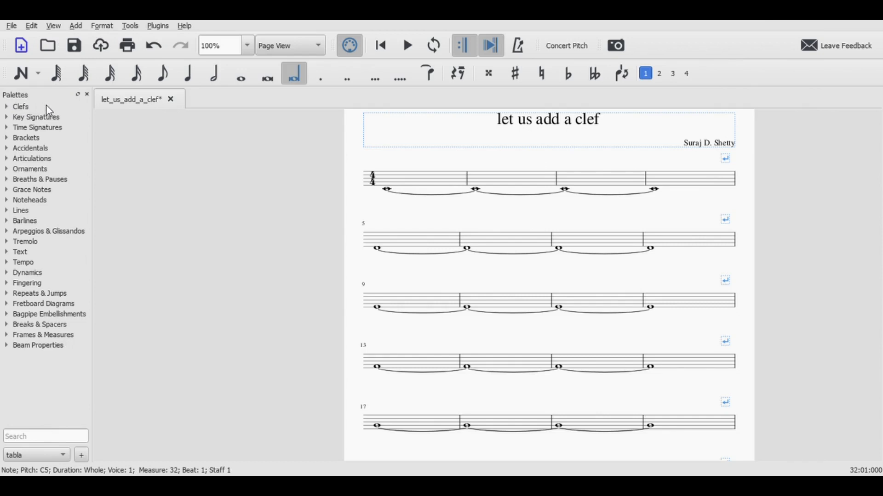
Expand then collapse the Clefs palette to reach the palette management options.
click(20, 107)
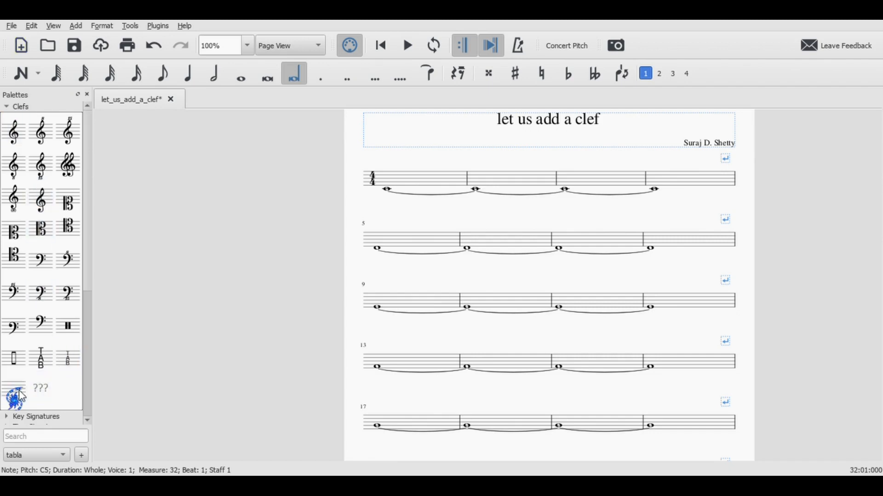
mouse_move(473, 219)
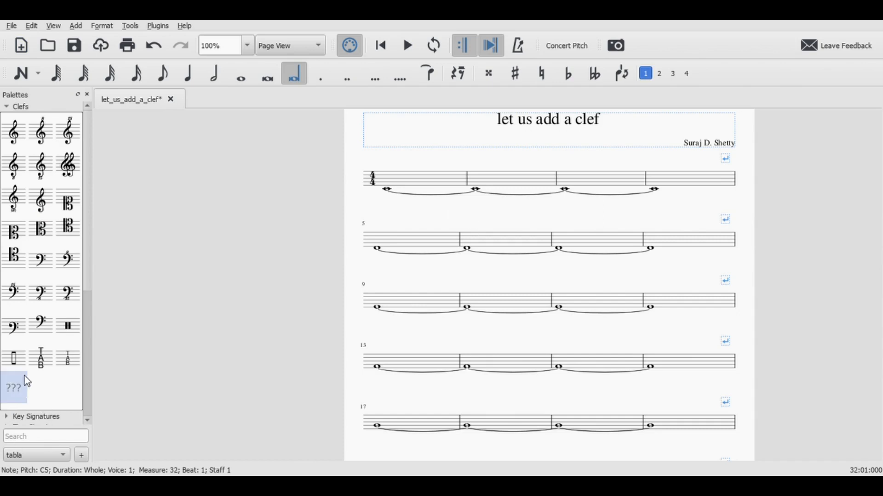
mouse_move(28, 388)
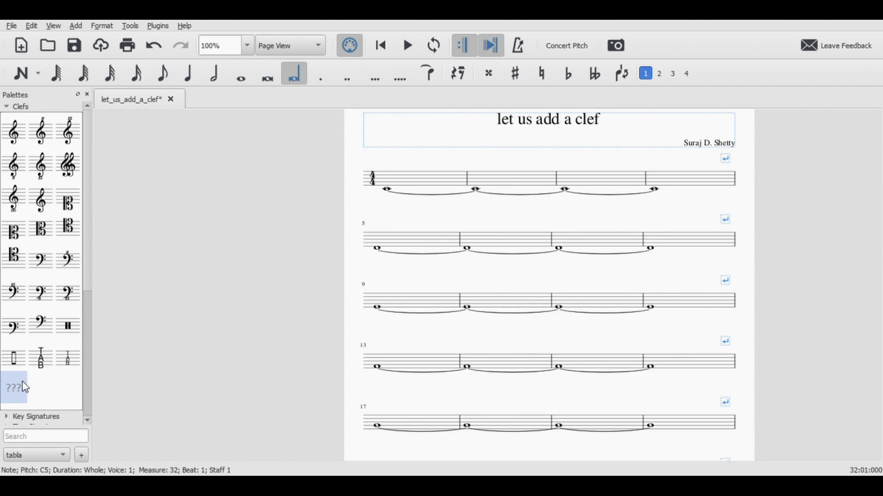
click(19, 107)
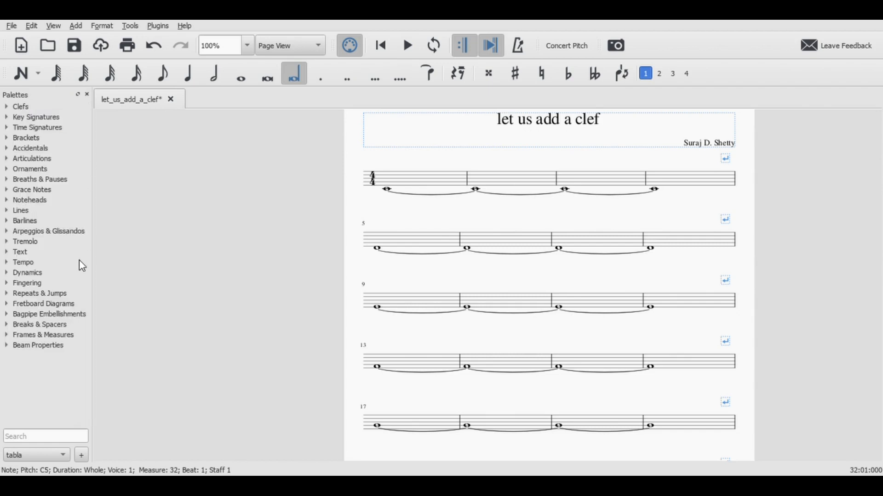
mouse_move(67, 260)
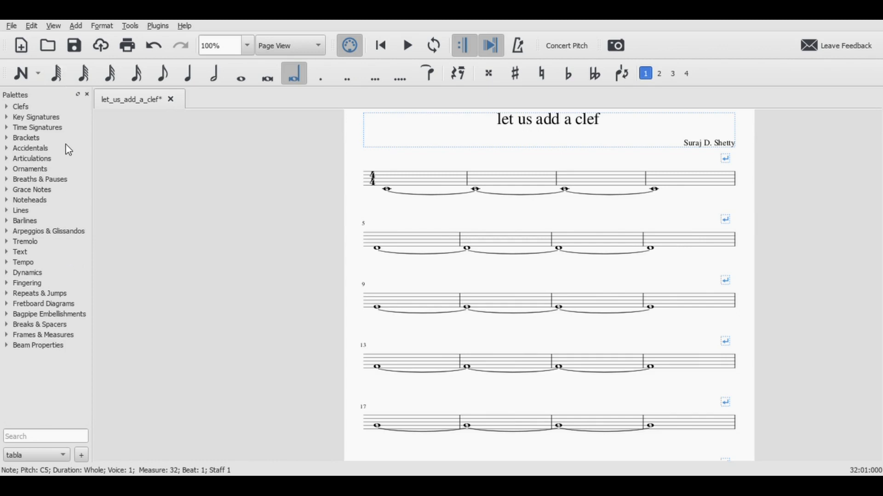
mouse_move(64, 162)
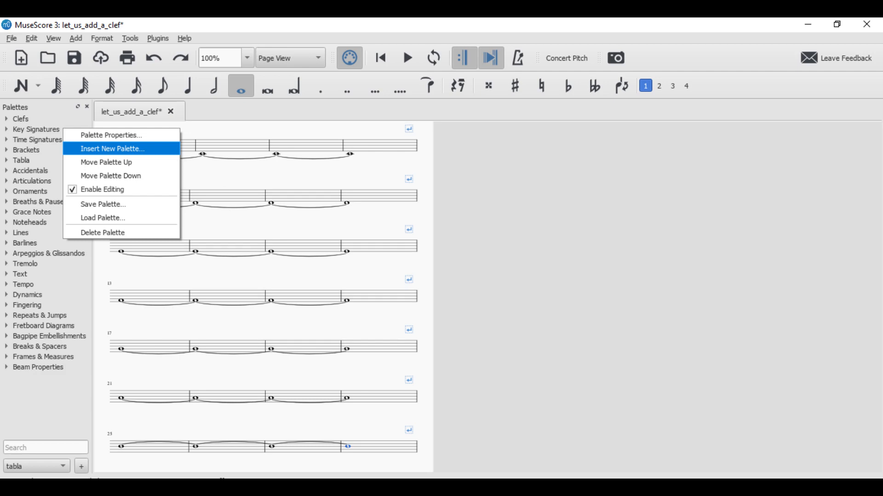
Insert a new palette named Tabla and confirm its Palette Properties.
click(114, 134)
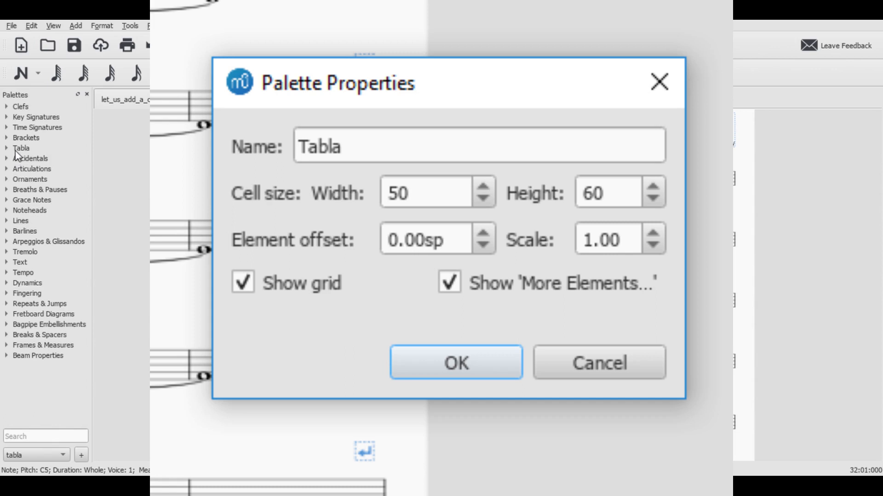
click(17, 148)
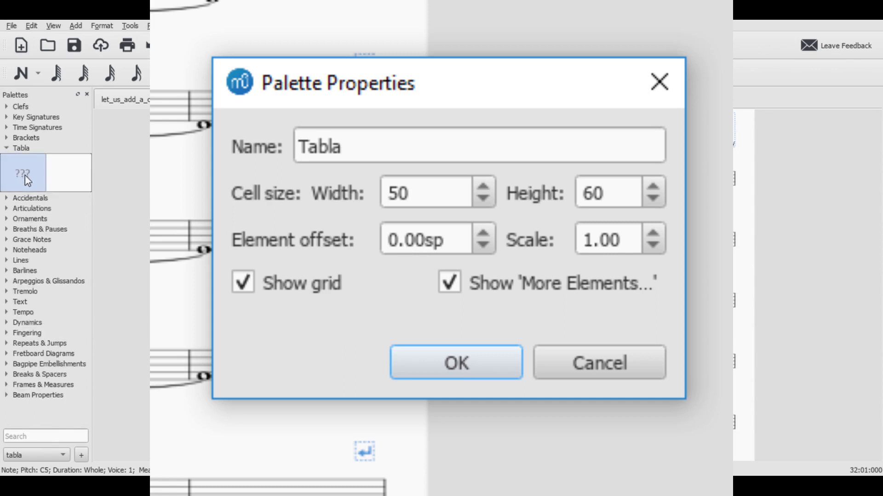
click(453, 363)
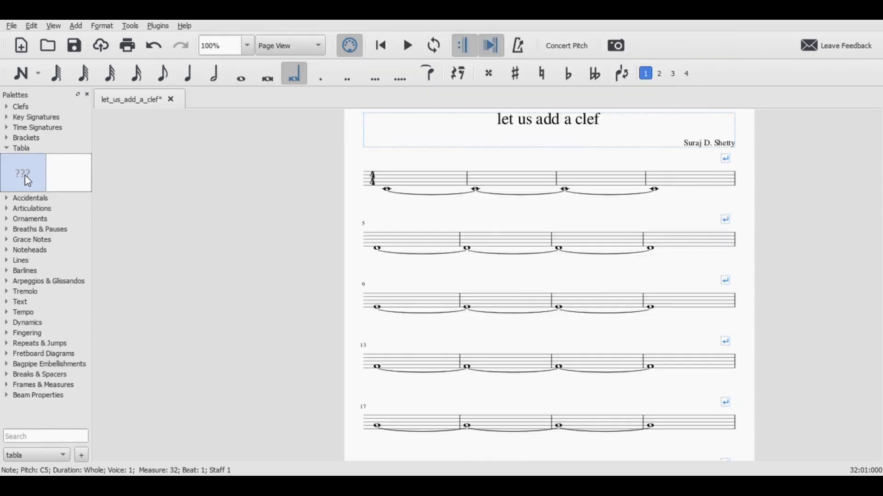
Expand and collapse the Clefs palette before reaching the Tabla palette's empty cell.
click(20, 106)
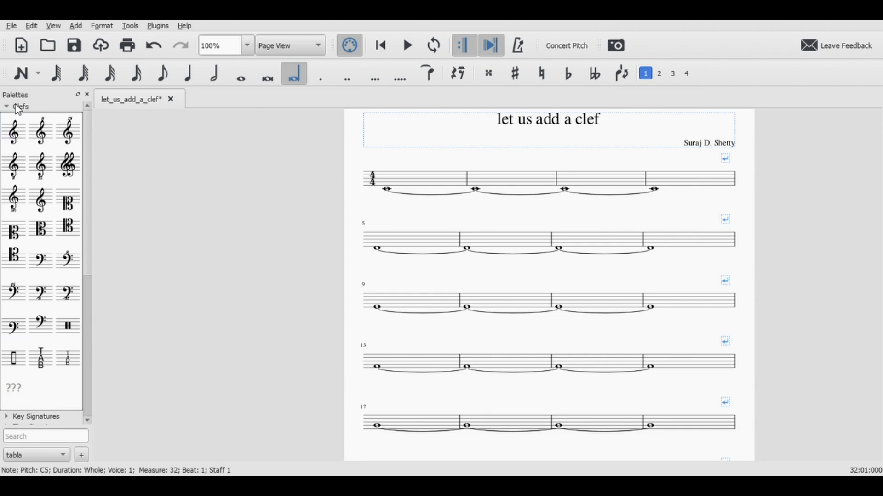
click(18, 107)
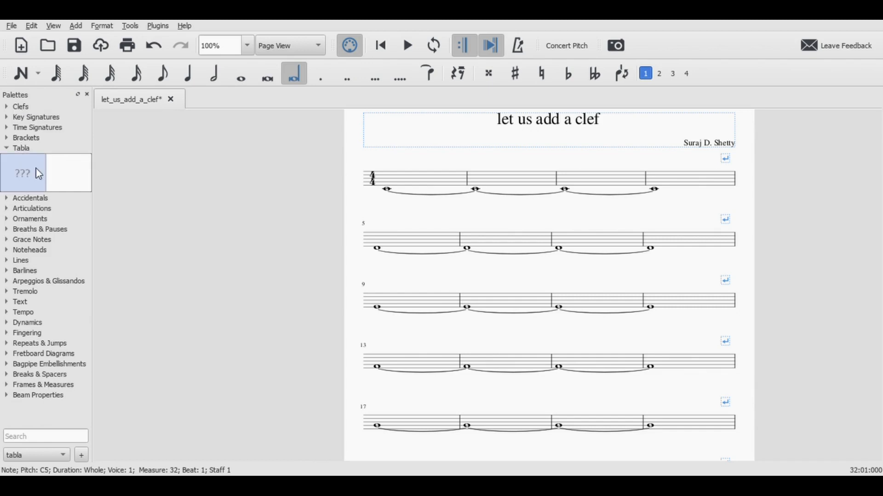
mouse_move(354, 173)
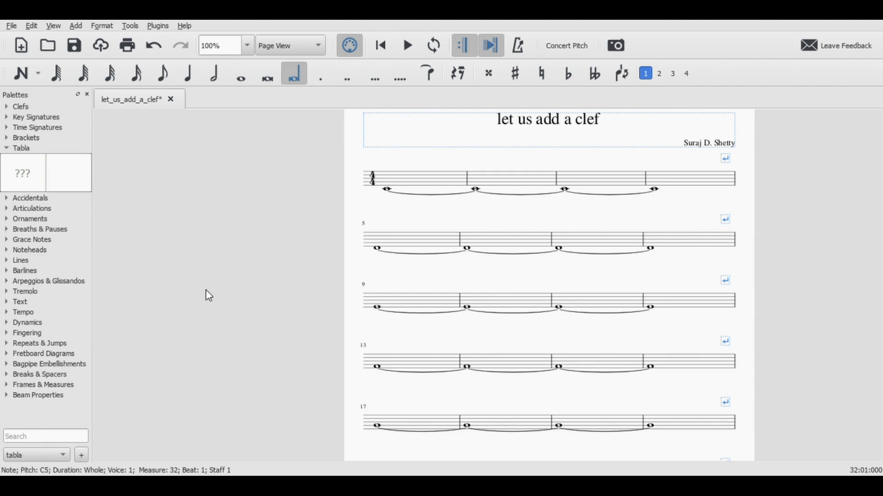
mouse_move(285, 326)
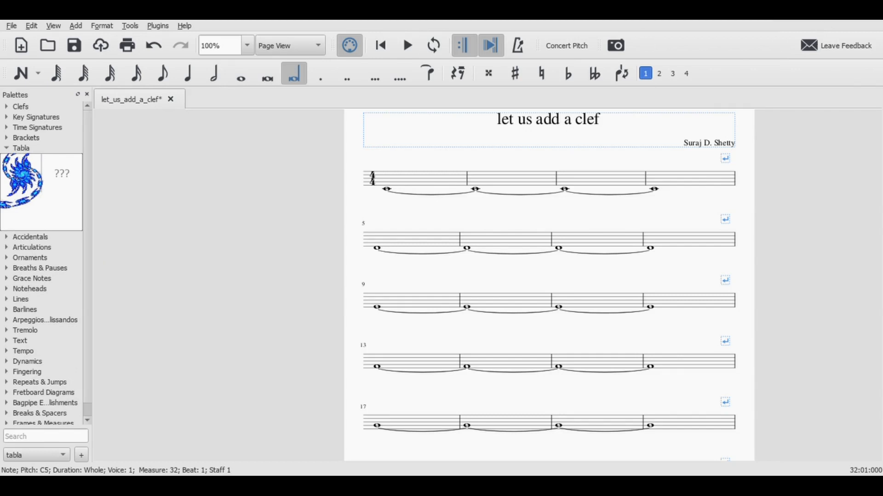
mouse_move(40, 203)
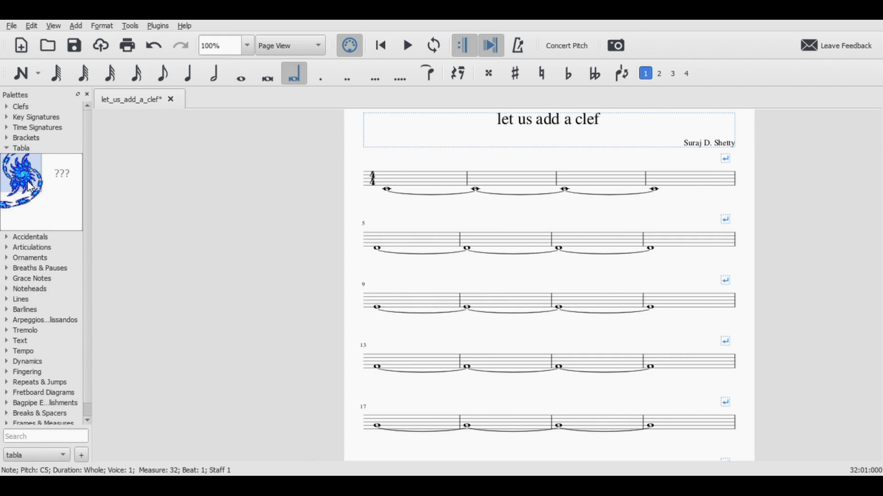
mouse_move(32, 176)
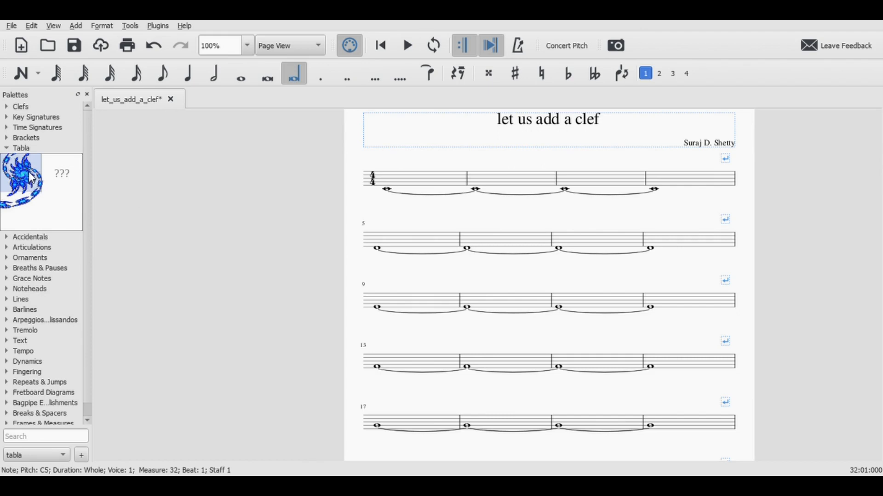
mouse_move(58, 213)
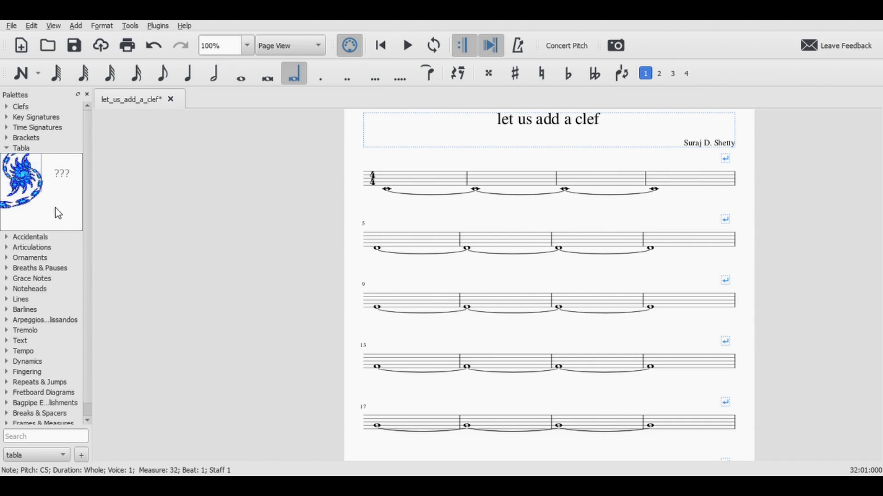
Bring up the context menu for the logo cell in the Tabla palette.
right_click(57, 212)
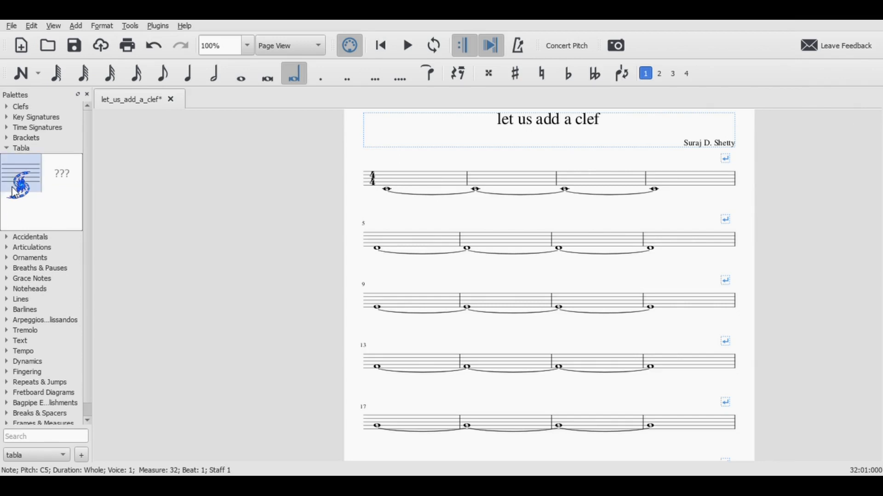
mouse_move(25, 110)
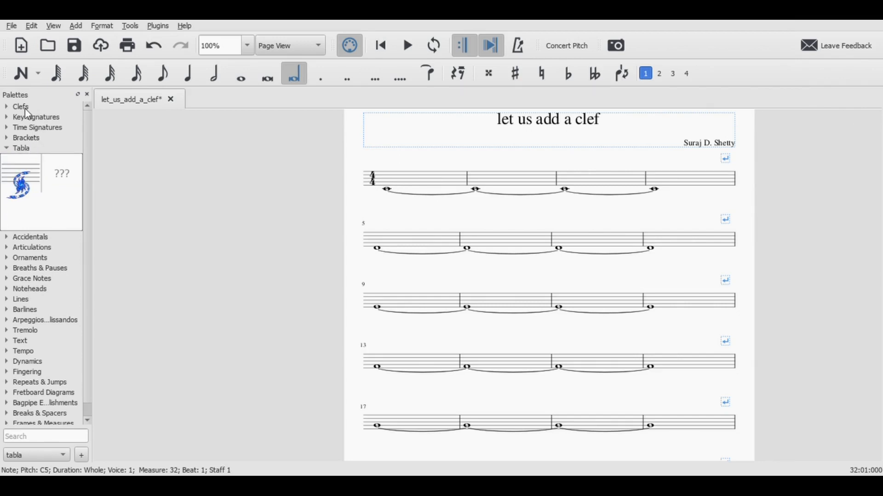
Expand the Clefs palette so the logo can sit after the standard clefs.
click(20, 104)
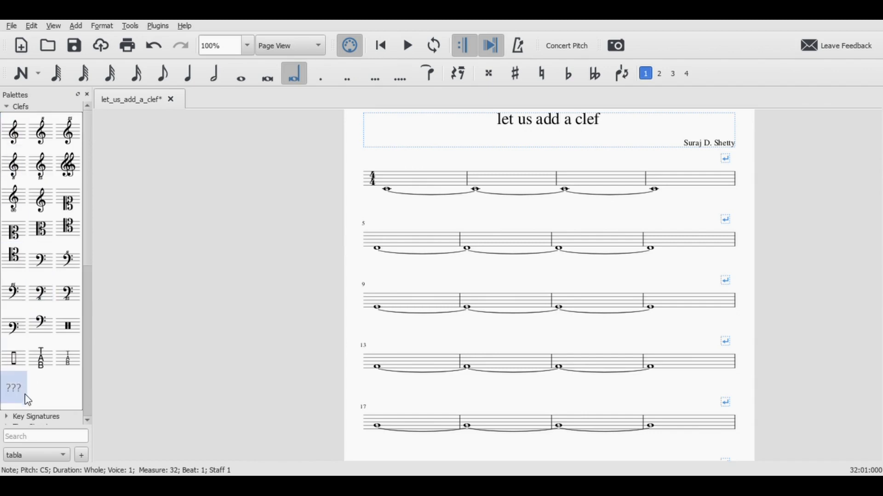
mouse_move(252, 362)
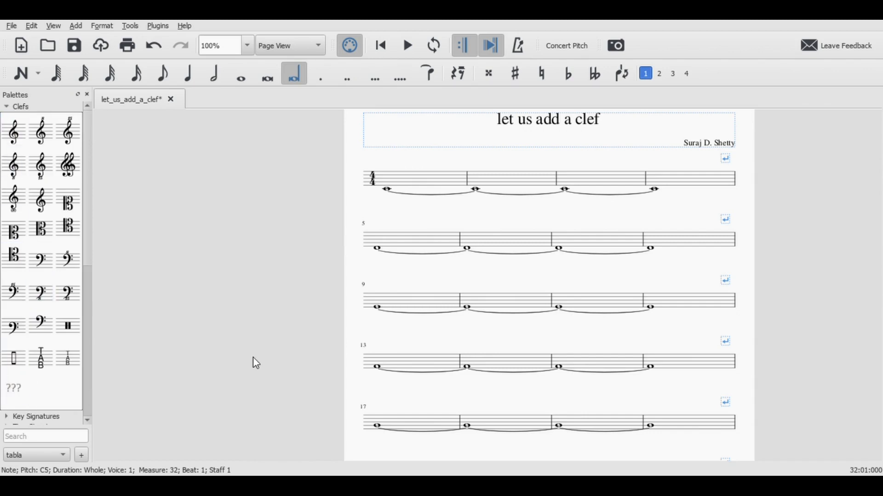
mouse_move(609, 187)
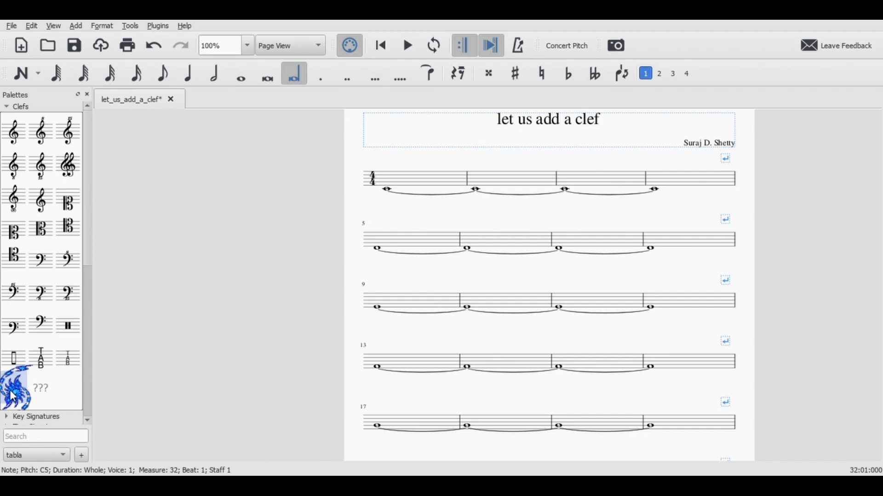
mouse_move(50, 423)
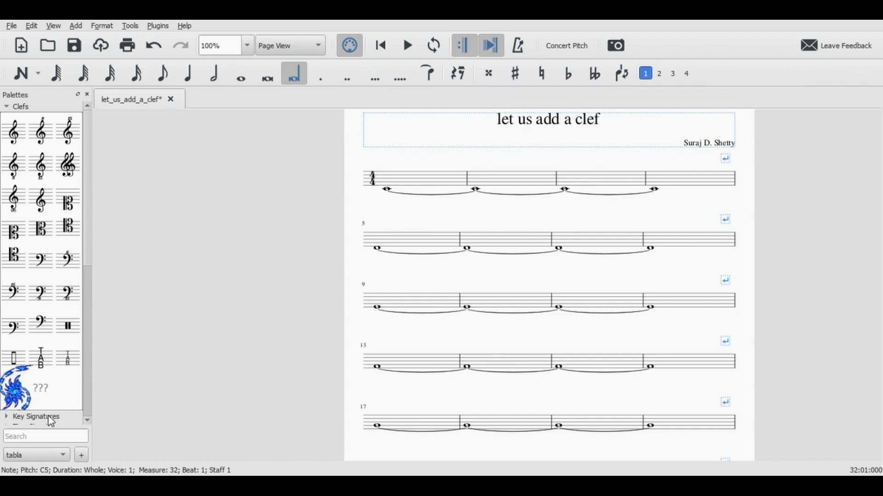
mouse_move(442, 262)
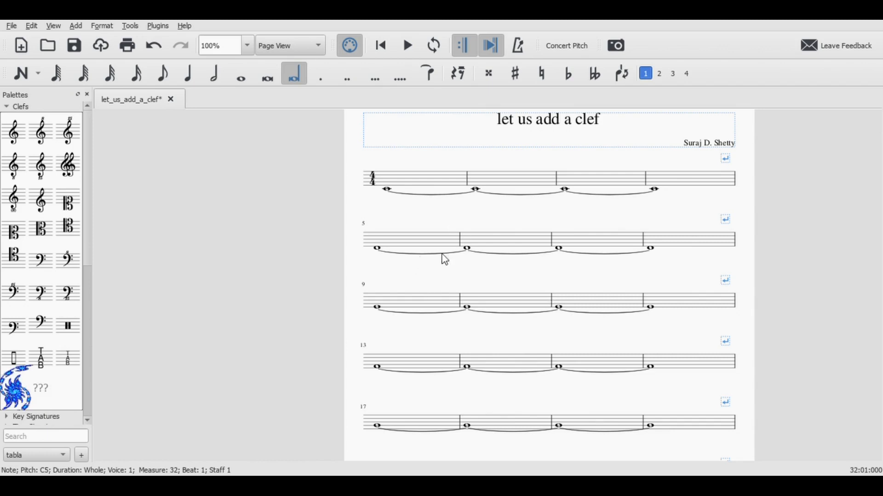
mouse_move(463, 258)
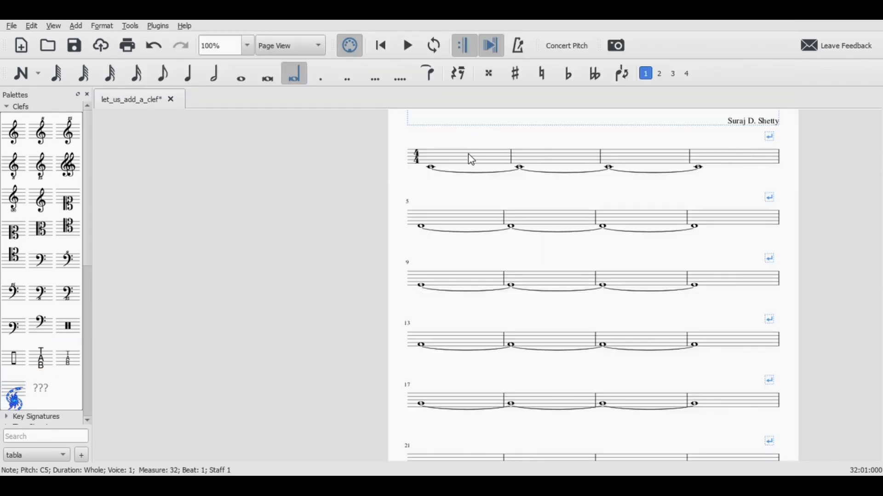
mouse_move(480, 160)
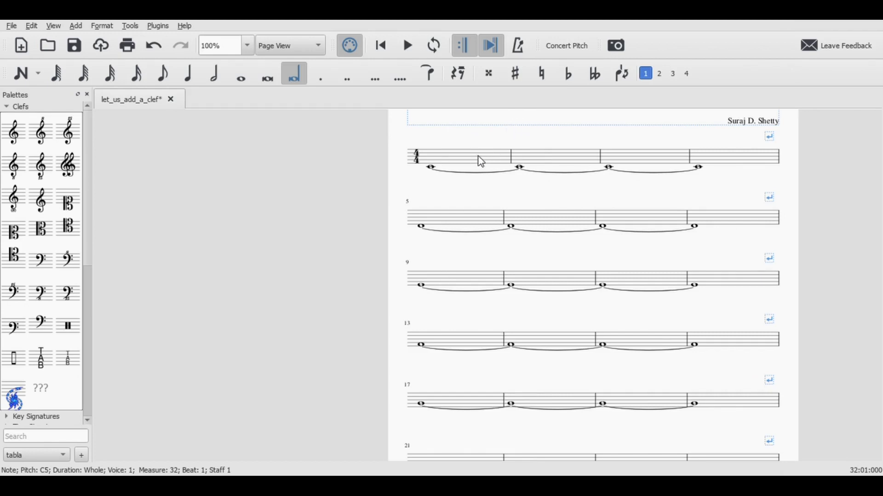
Attach the blue logo to the opening measure and the system at measure 21.
click(428, 167)
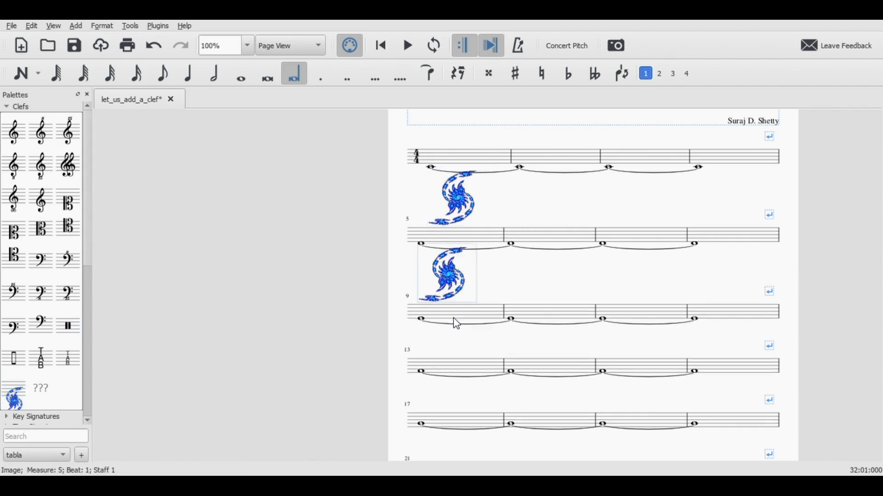
mouse_move(473, 347)
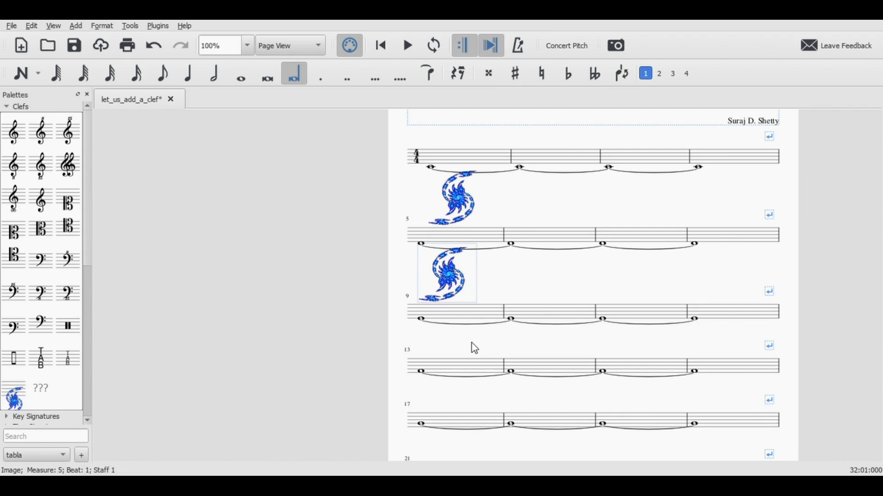
scroll(down, 3)
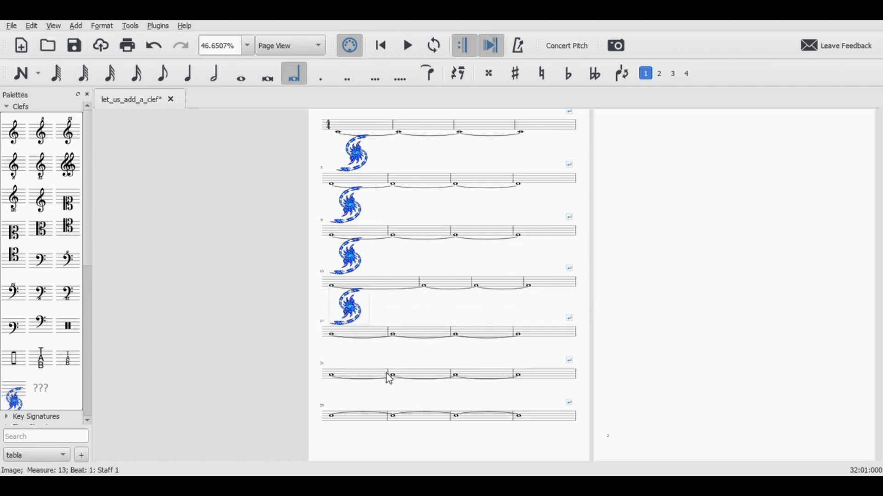
click(330, 336)
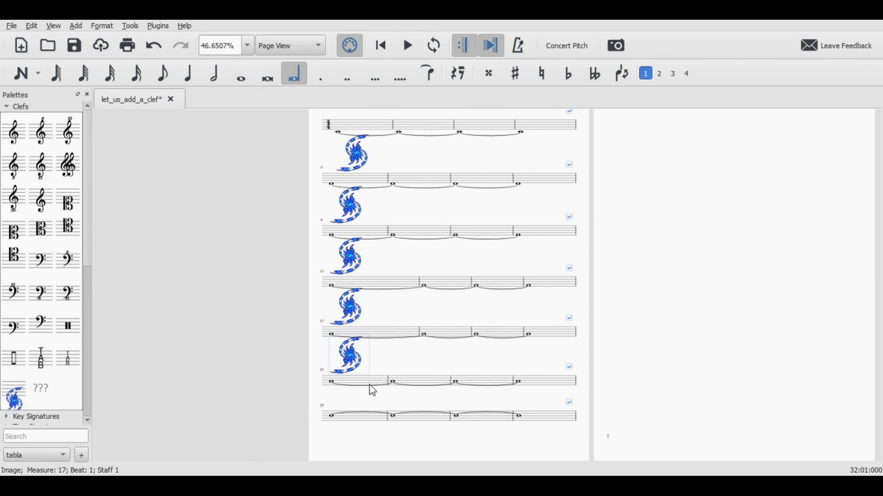
click(349, 388)
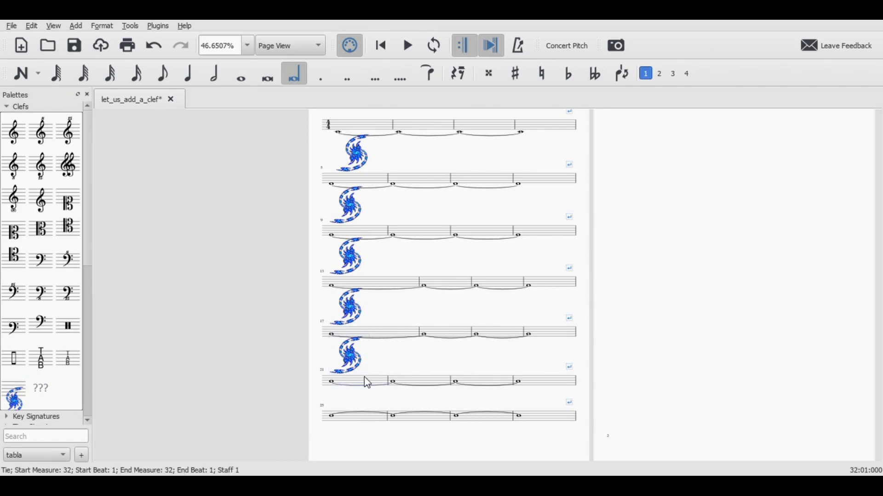
click(331, 383)
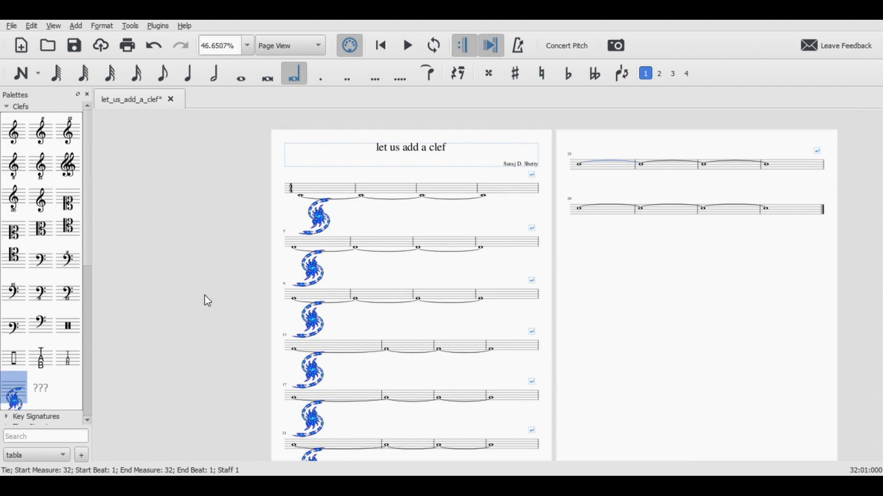
mouse_move(577, 206)
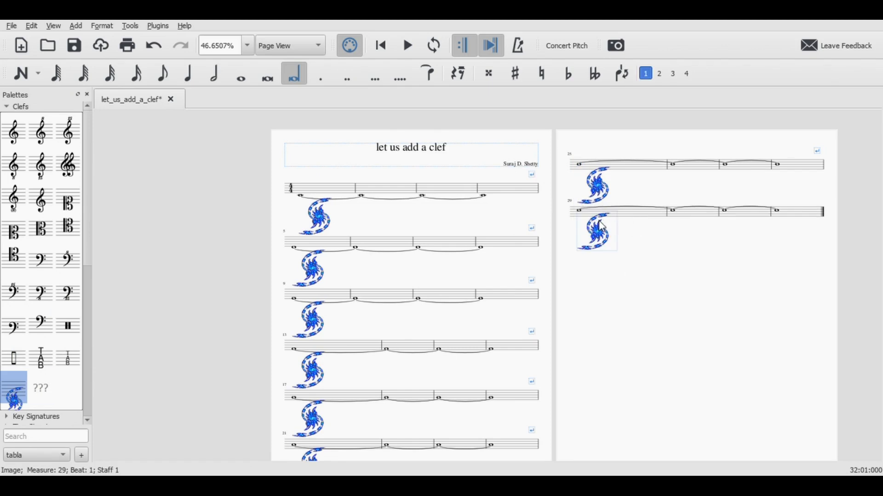
mouse_move(691, 219)
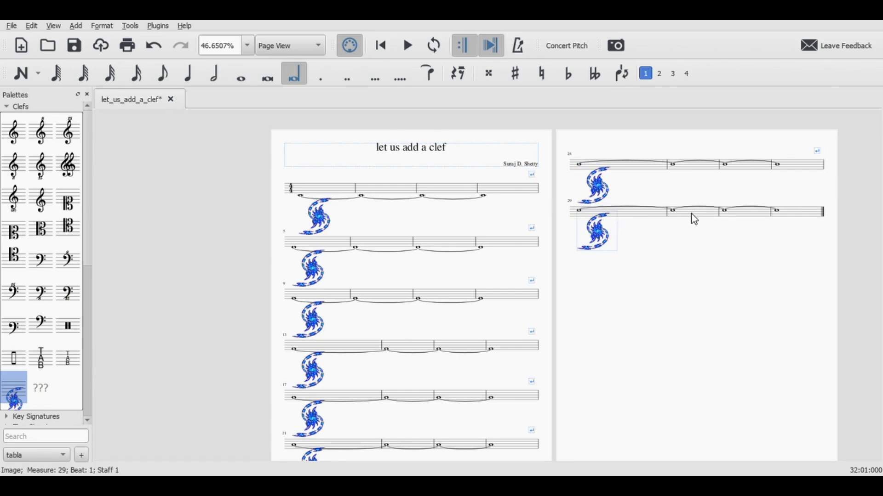
Clear the logo selection and collapse the Clefs palette so the Tabla palette shows.
click(672, 212)
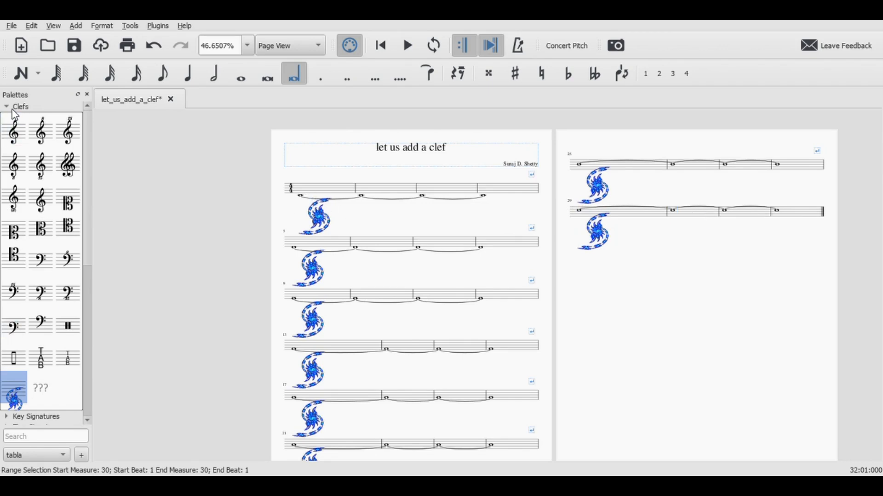
click(19, 107)
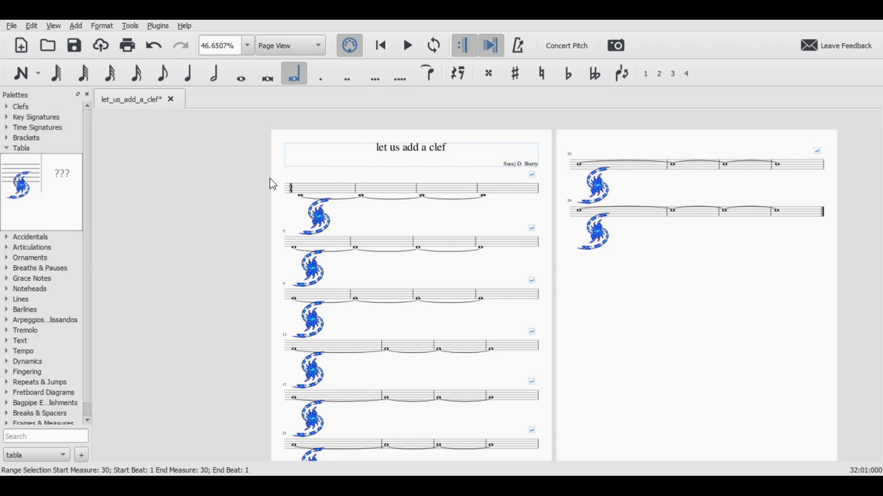
mouse_move(33, 155)
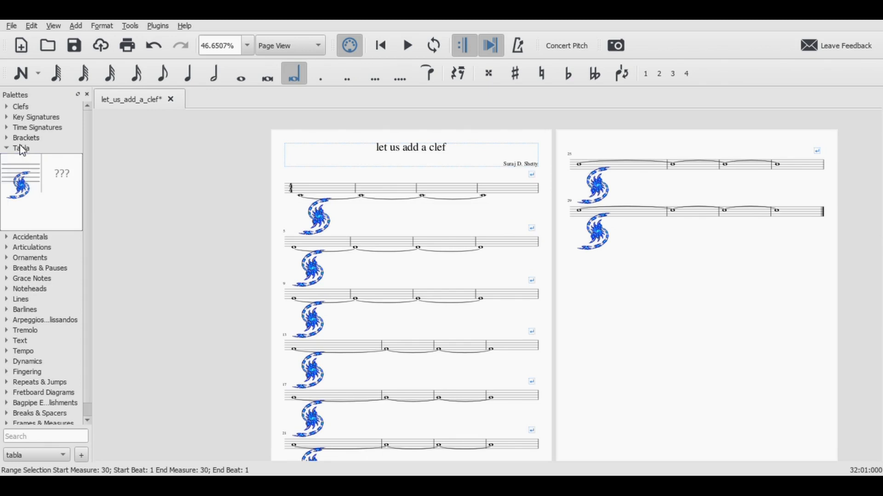
Collapse the Tabla palette so every palette is folded.
click(20, 148)
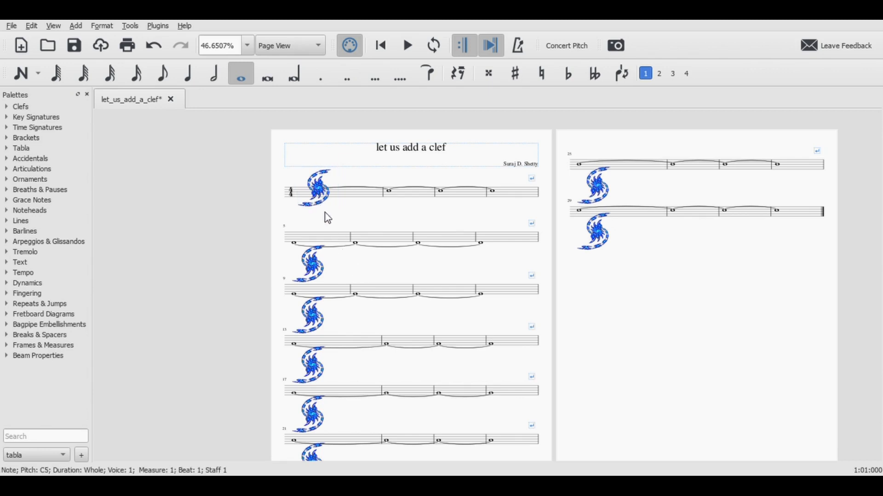
mouse_move(396, 295)
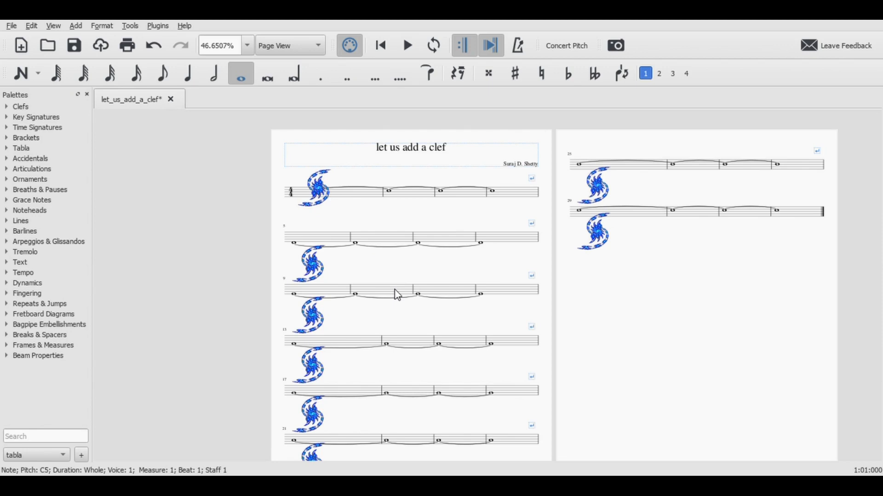
mouse_move(466, 294)
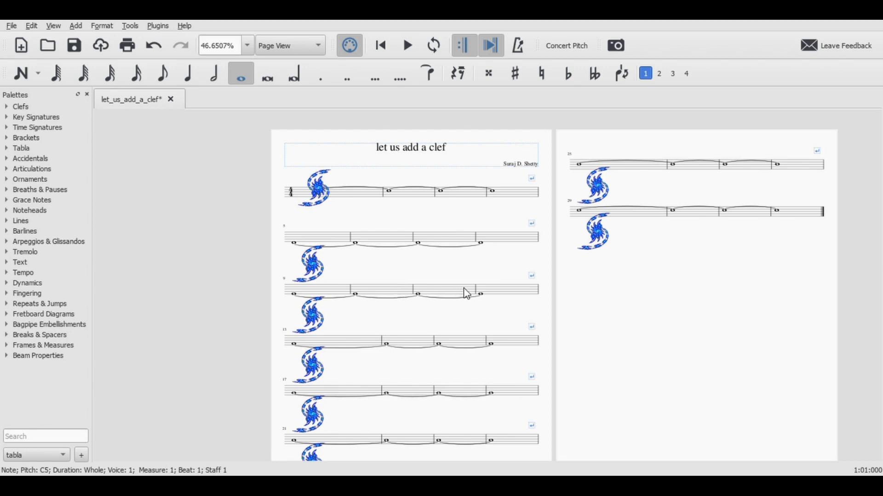
mouse_move(464, 304)
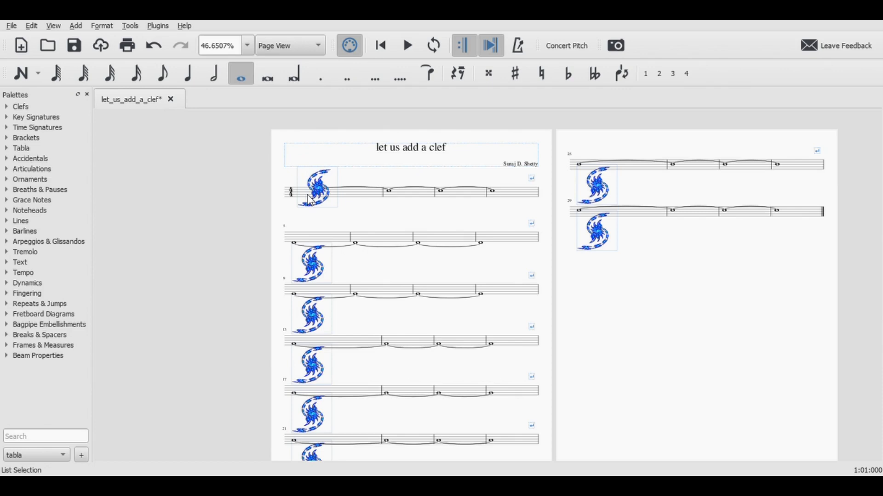
mouse_move(249, 151)
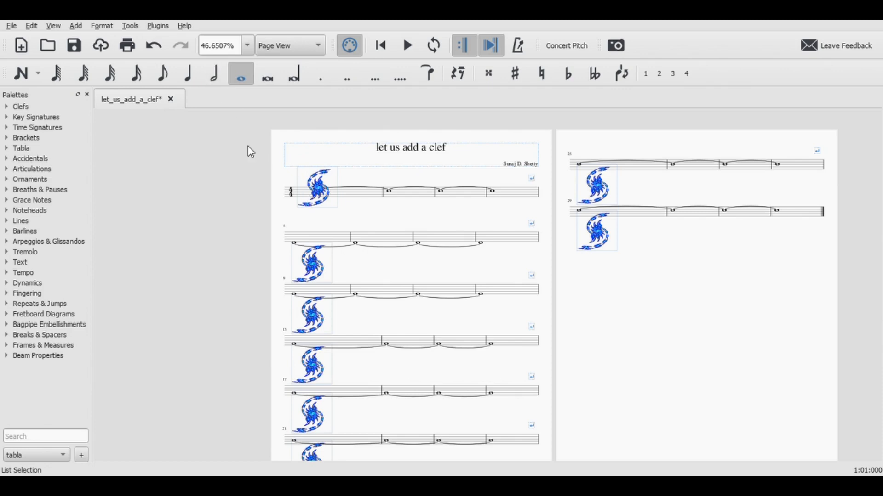
mouse_move(311, 196)
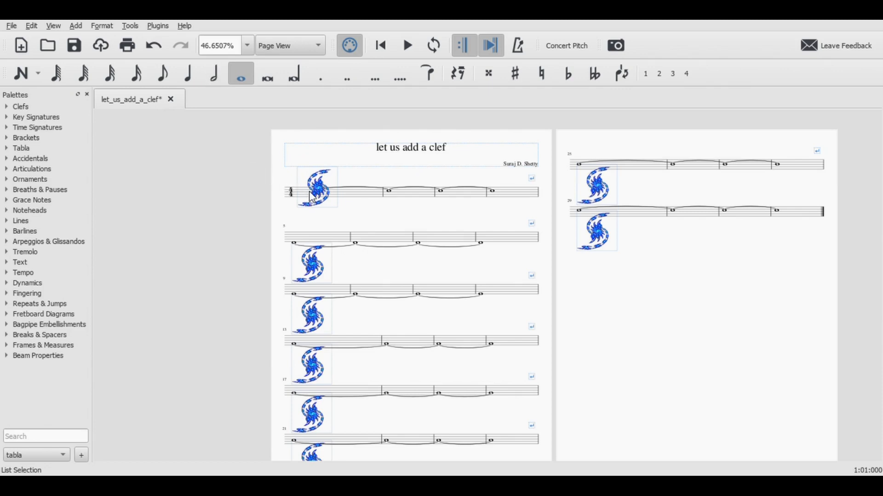
mouse_move(861, 63)
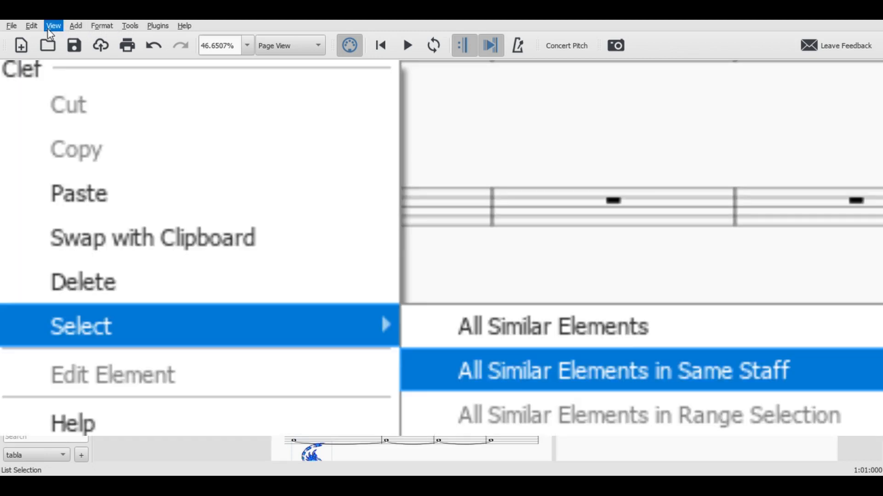
Select all similar logo images in the staff, set their Inspector offsets, and hide the Inspector.
click(616, 372)
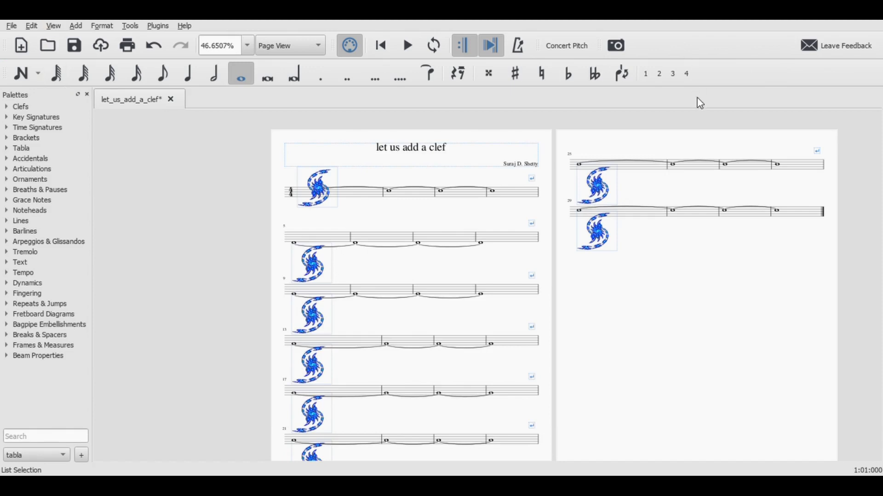
mouse_move(662, 142)
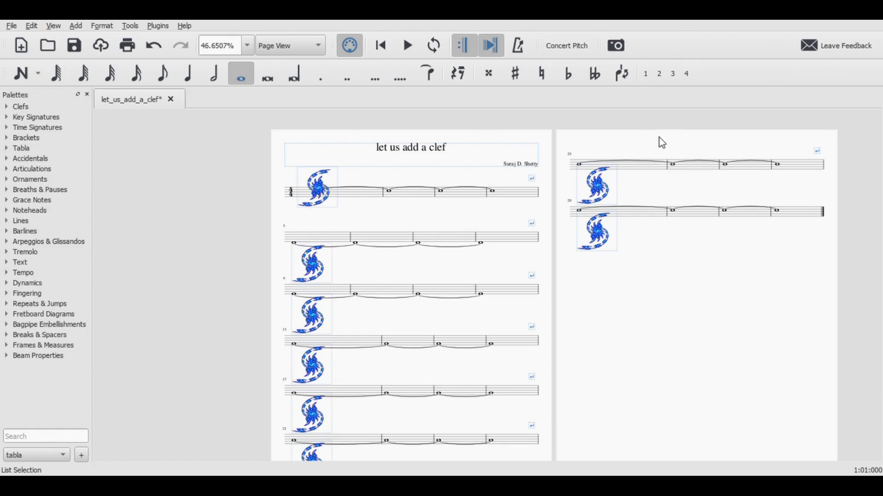
mouse_move(649, 135)
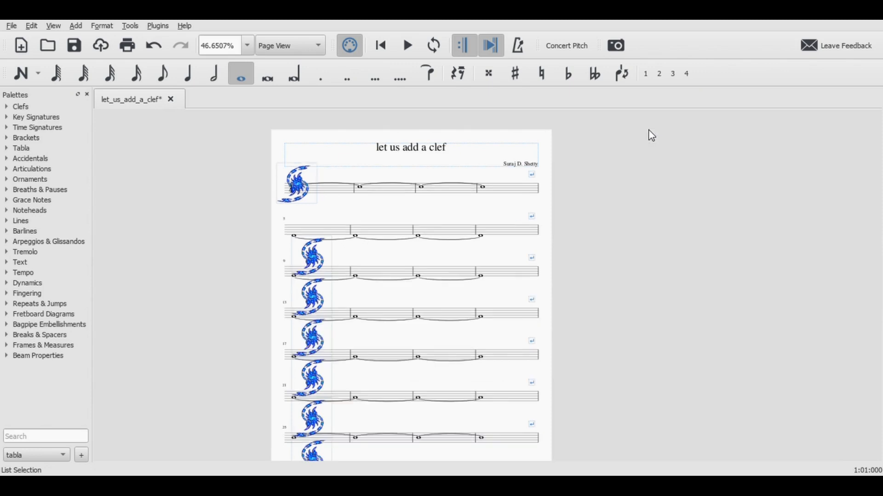
mouse_move(460, 298)
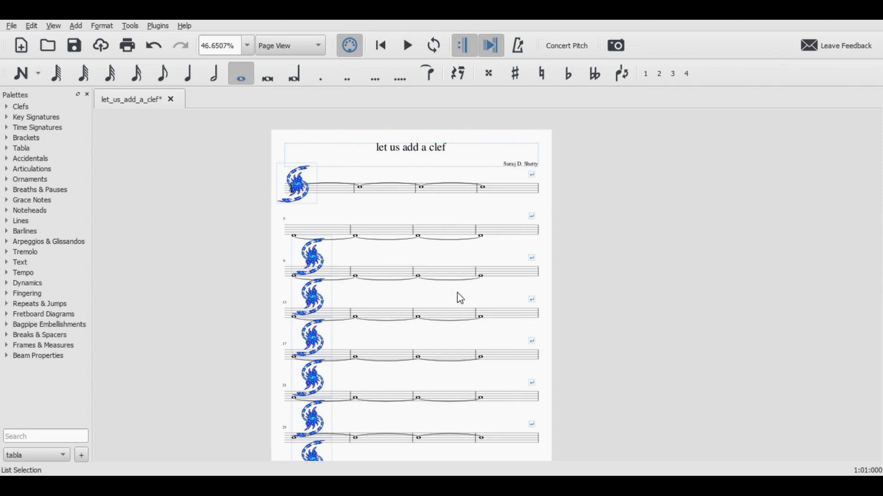
scroll(down, 3)
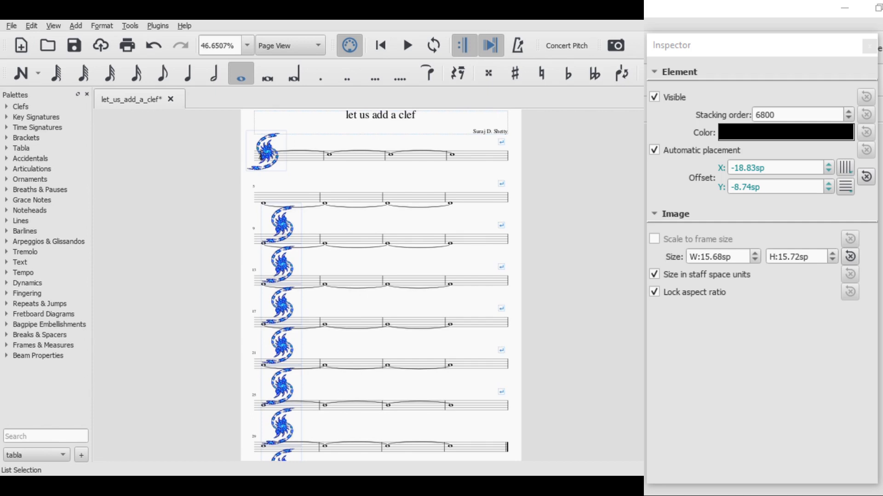
mouse_move(284, 237)
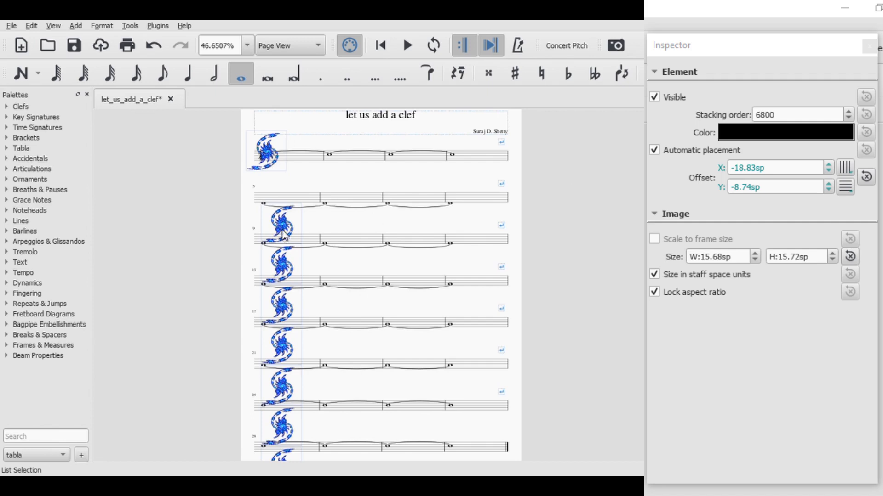
mouse_move(387, 237)
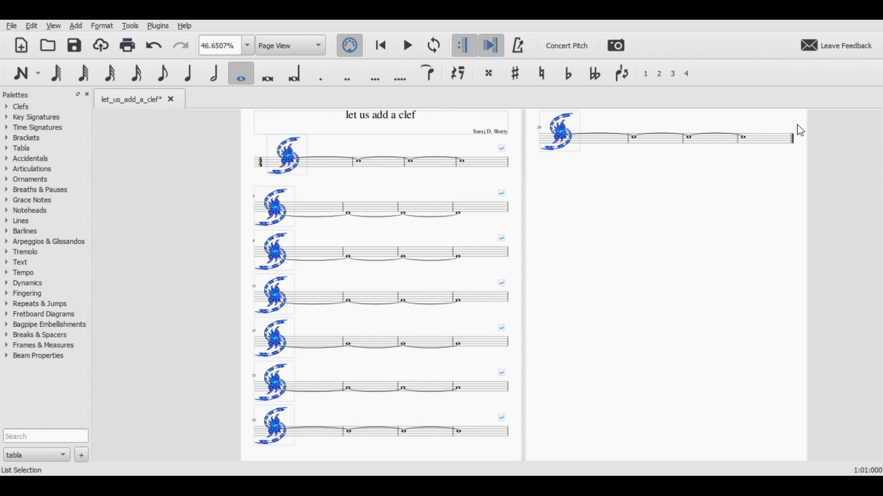
mouse_move(795, 151)
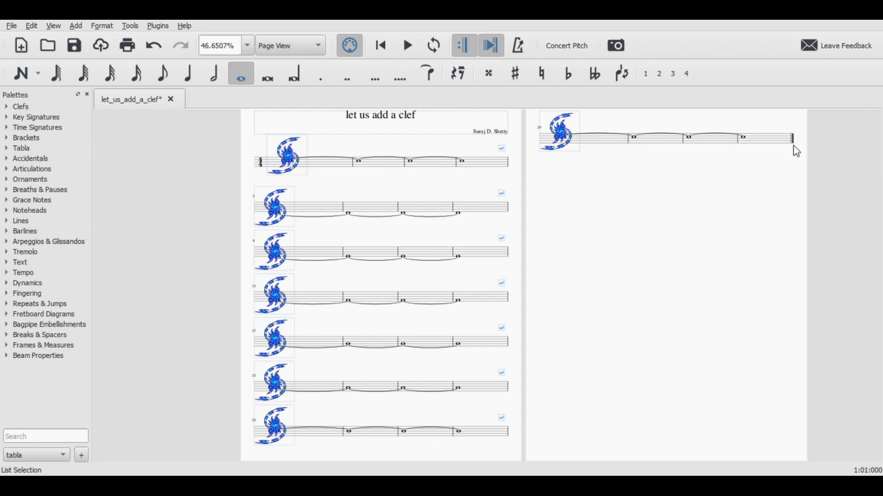
mouse_move(792, 154)
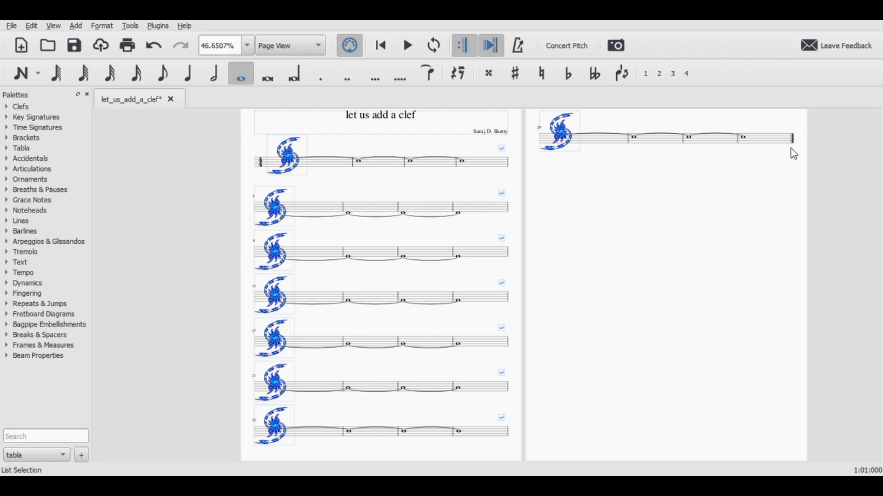
mouse_move(795, 155)
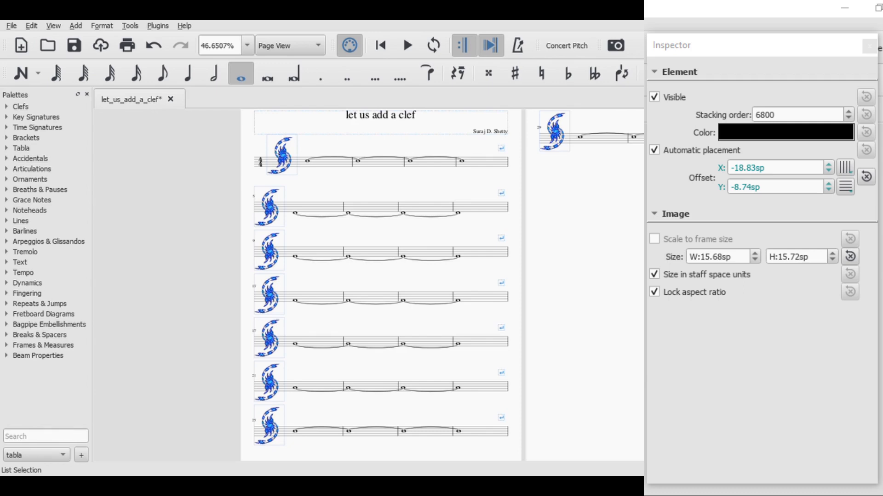
click(868, 48)
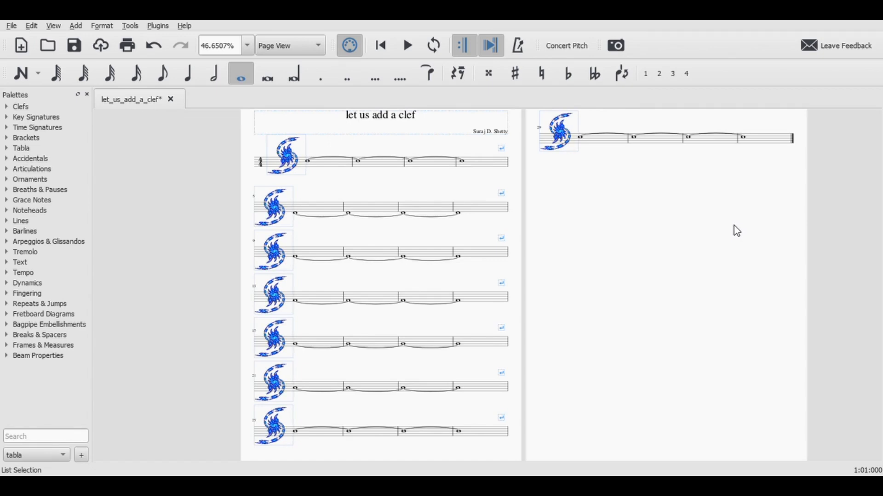
mouse_move(798, 229)
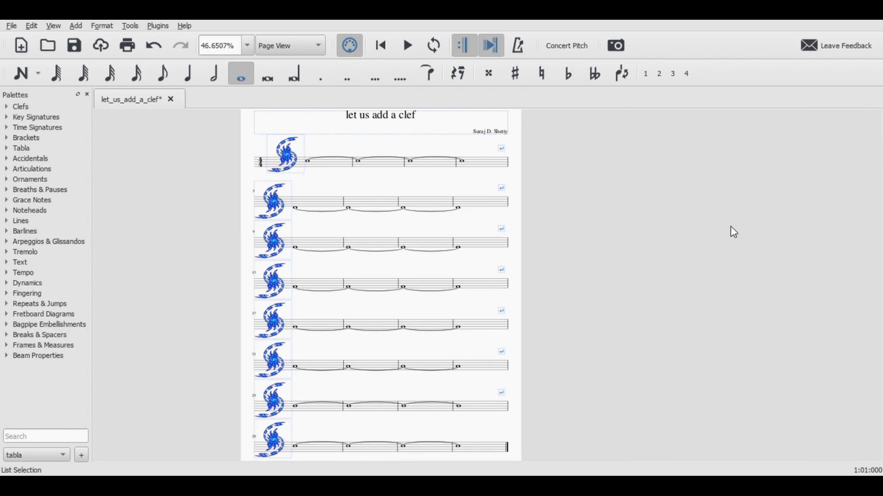
mouse_move(798, 230)
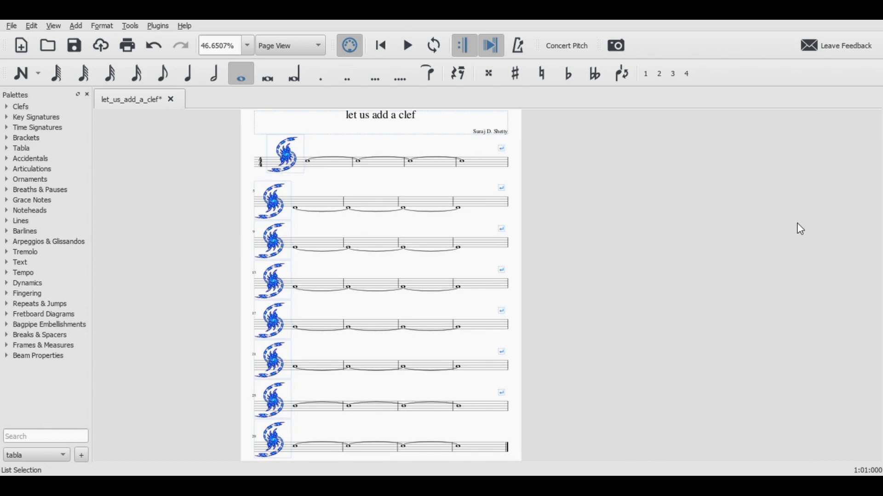
mouse_move(685, 227)
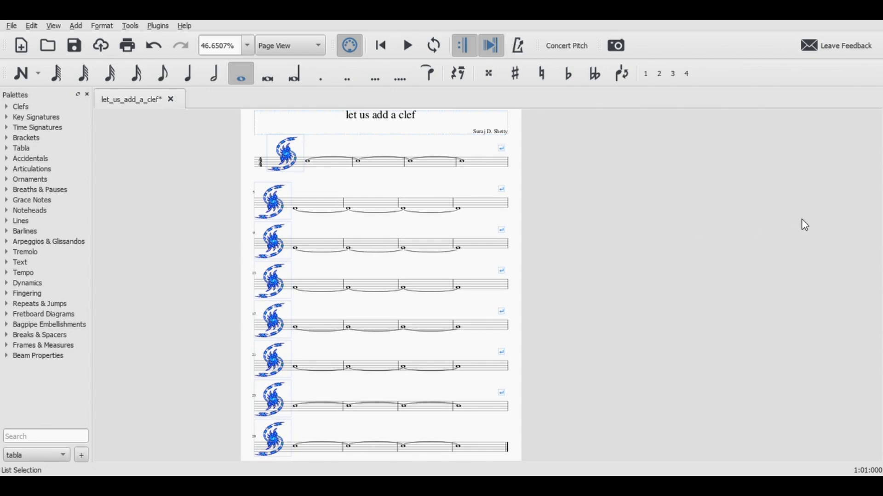
mouse_move(815, 226)
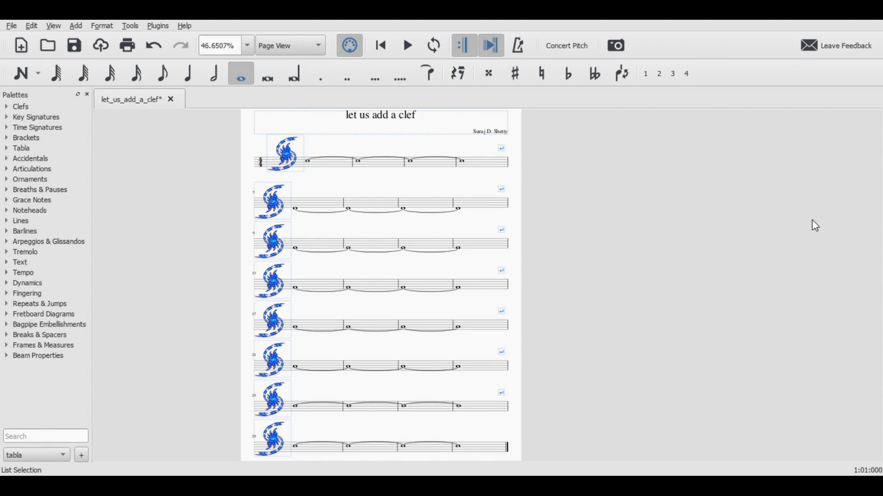
mouse_move(733, 211)
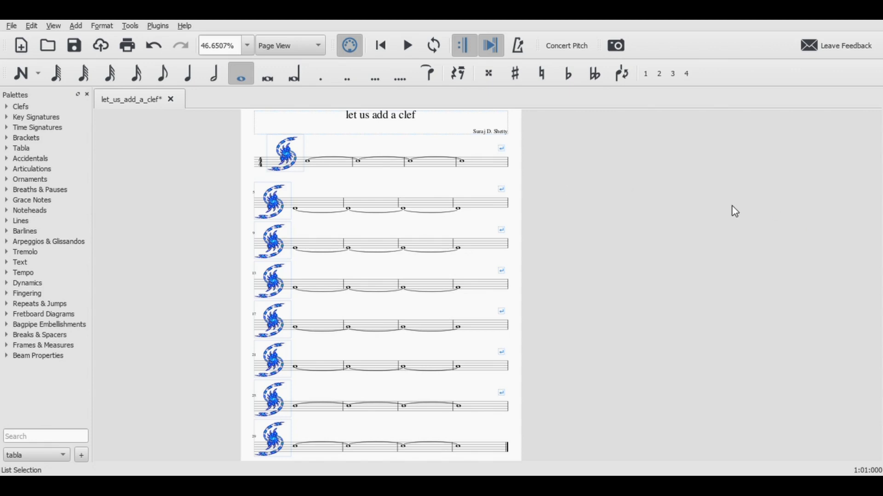
mouse_move(825, 53)
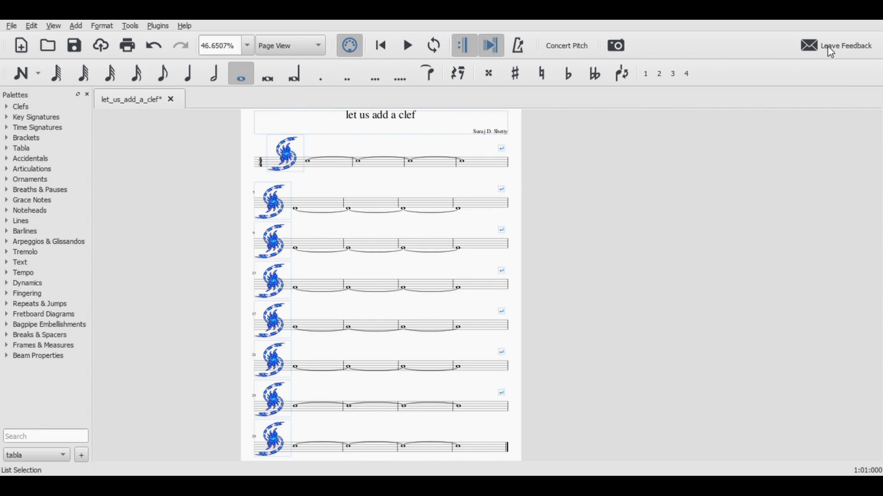
mouse_move(291, 147)
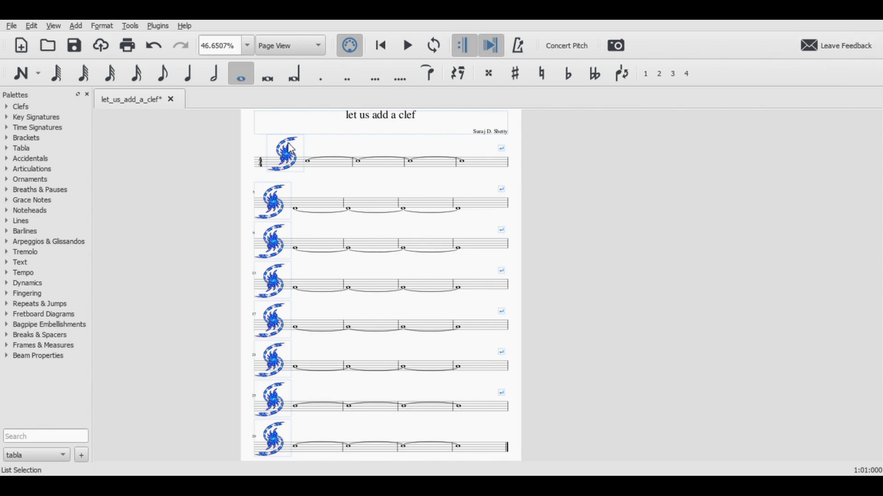
click(259, 161)
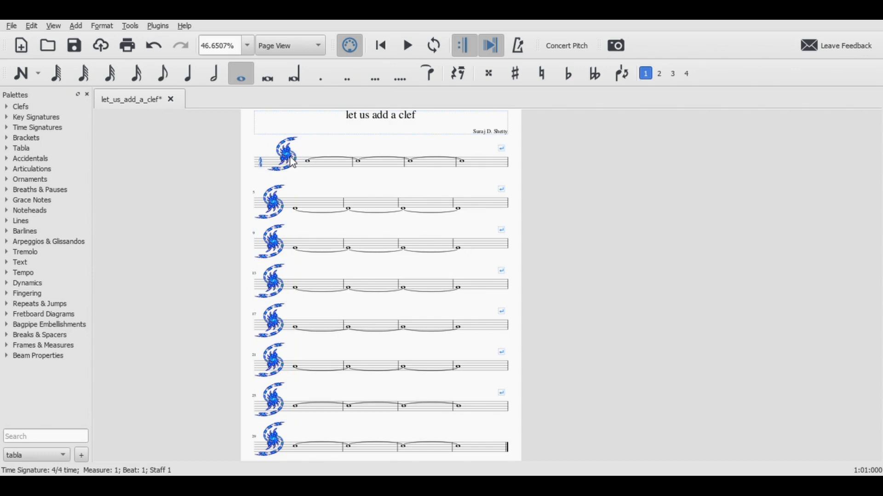
Select the logo image on the first system to adjust note spacing around it.
click(287, 156)
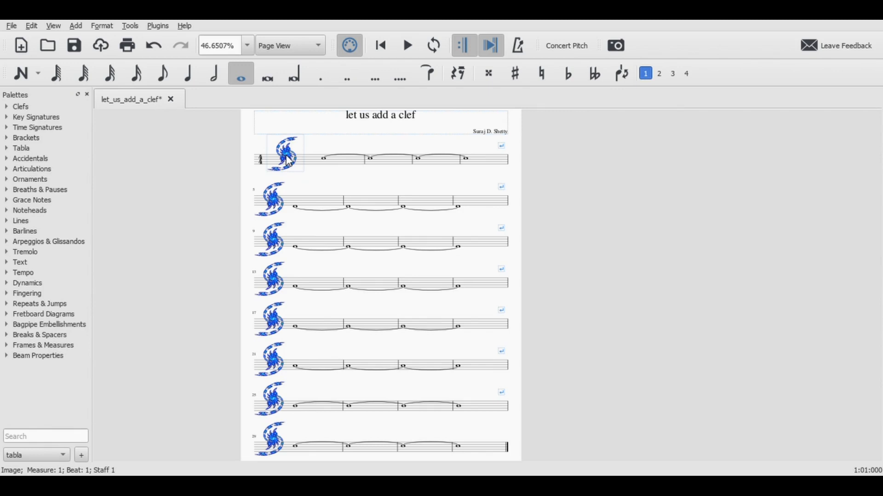
mouse_move(780, 164)
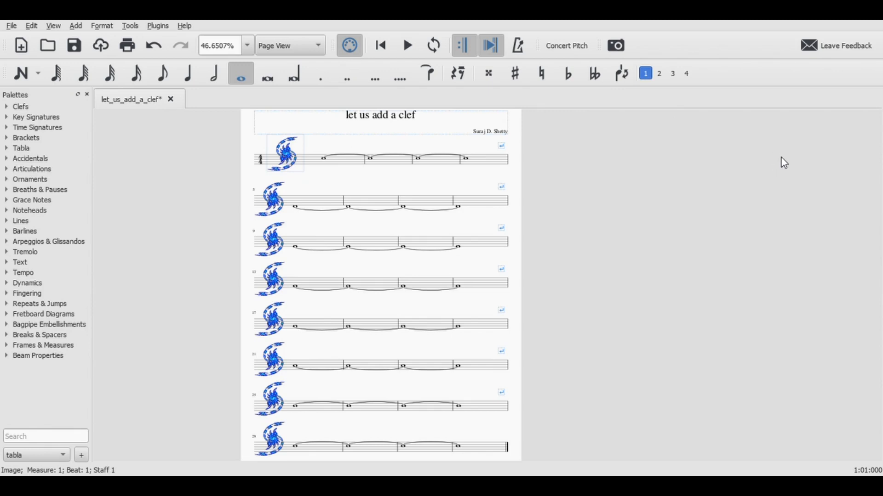
mouse_move(274, 261)
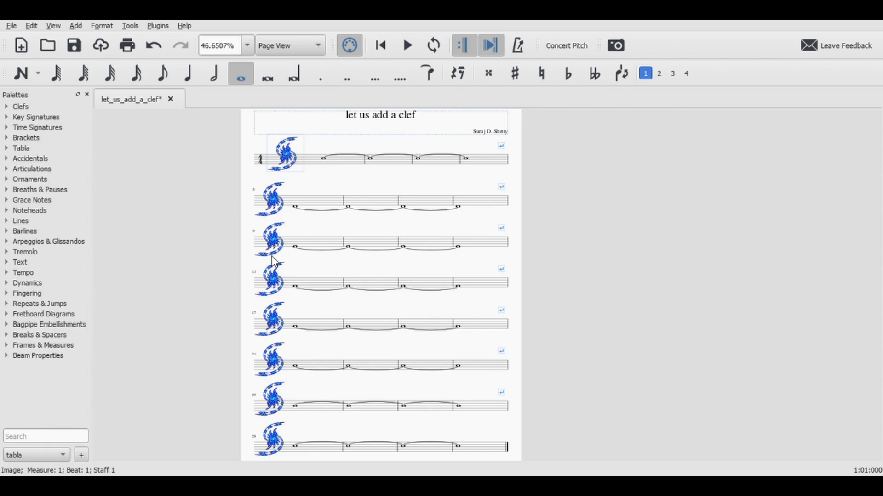
mouse_move(797, 155)
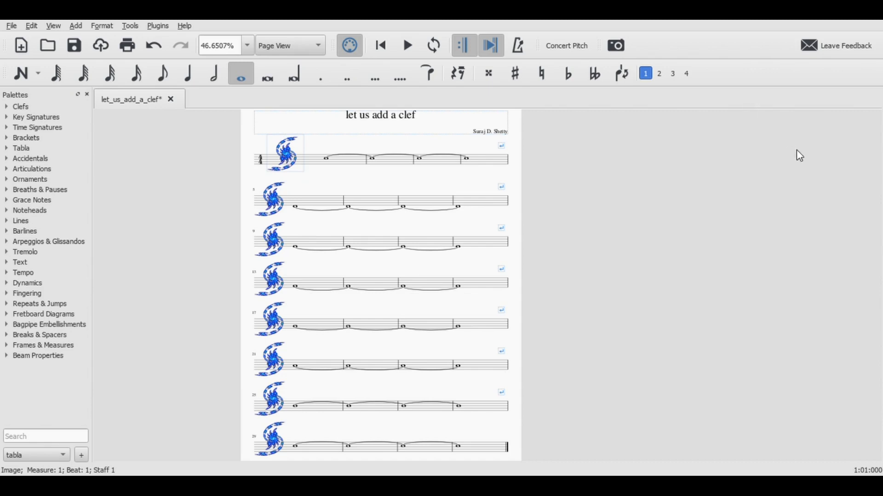
mouse_move(795, 151)
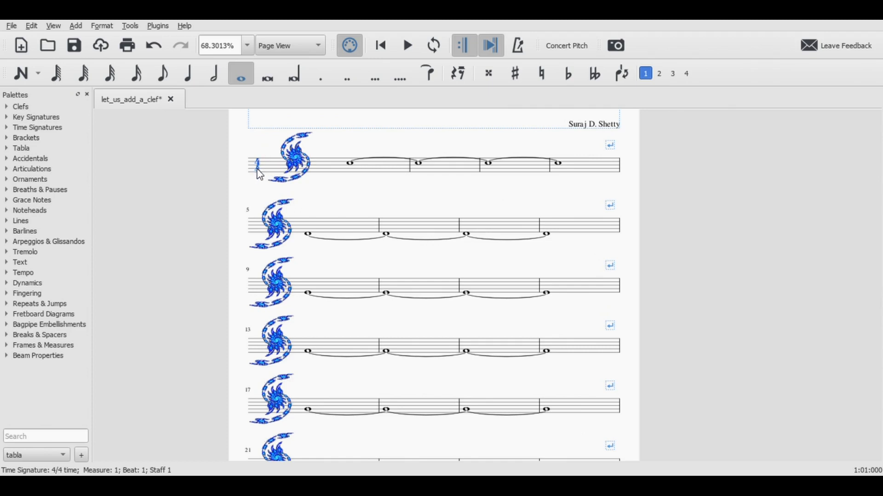
mouse_move(262, 169)
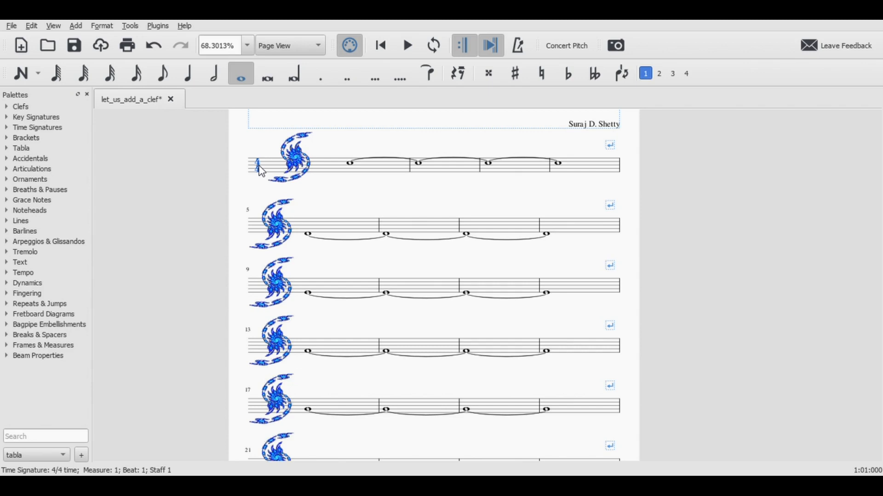
mouse_move(851, 180)
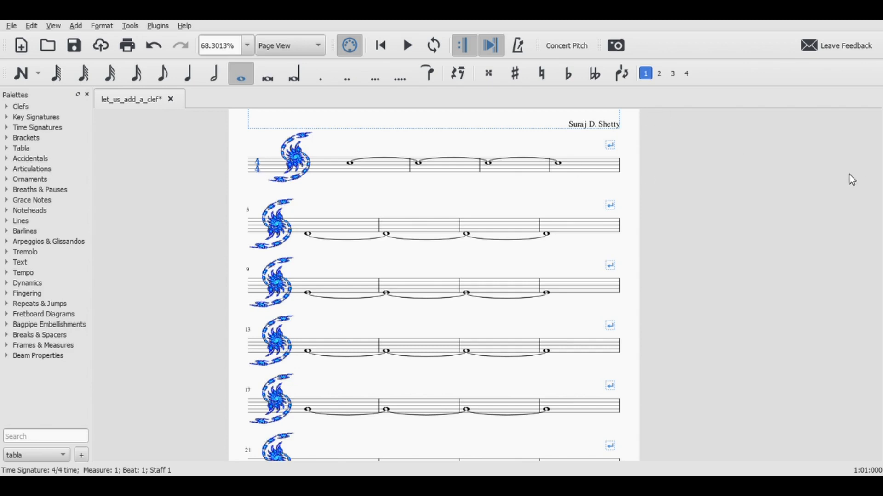
mouse_move(646, 137)
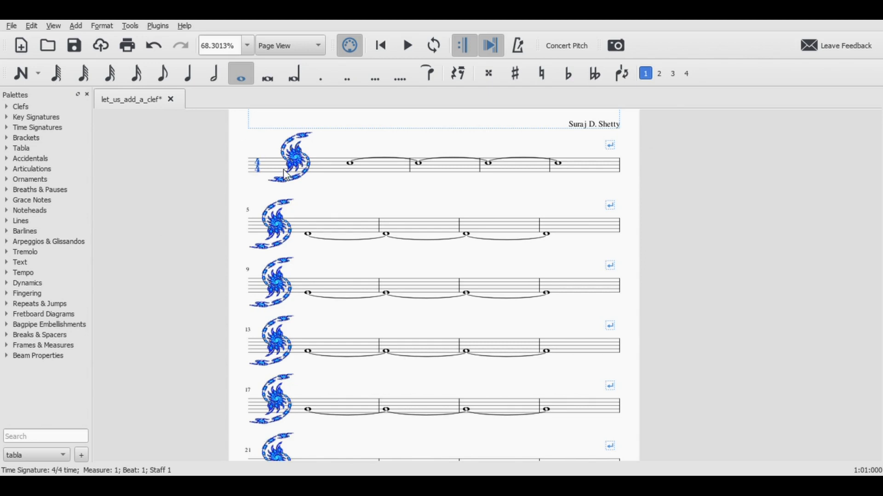
mouse_move(324, 169)
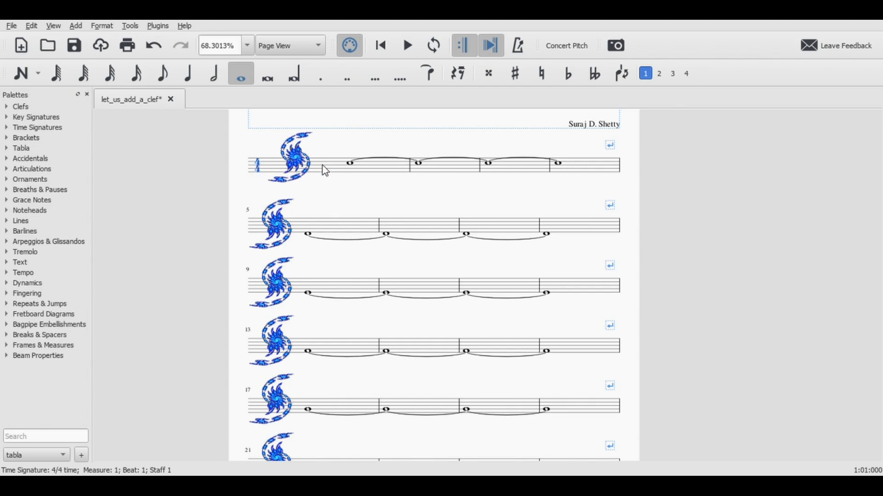
mouse_move(794, 155)
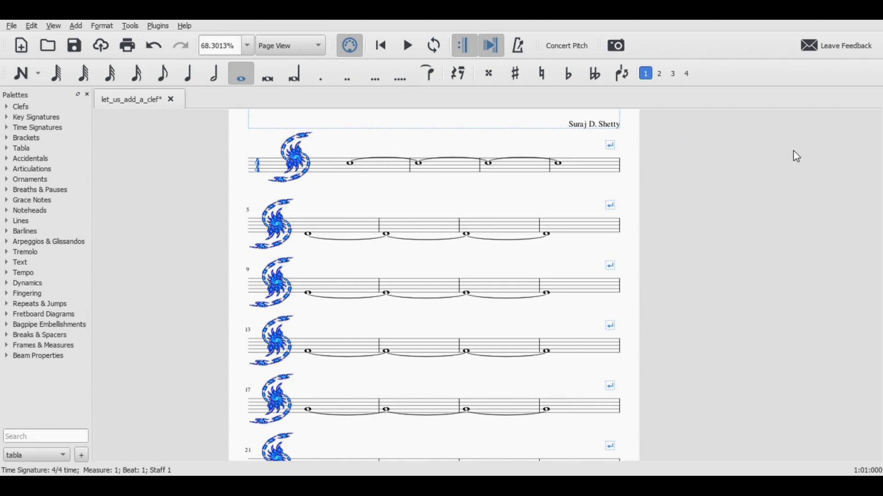
Show the time signature's properties, then select the first system's logo to reposition it.
click(256, 167)
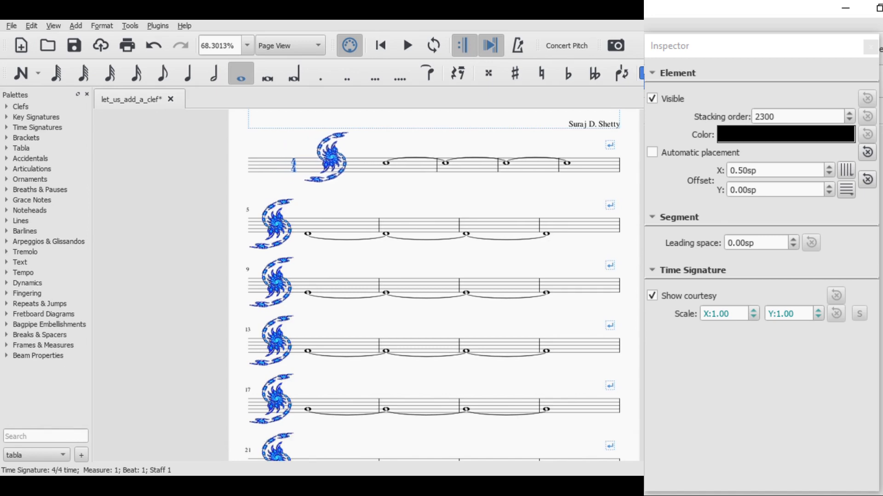
click(329, 161)
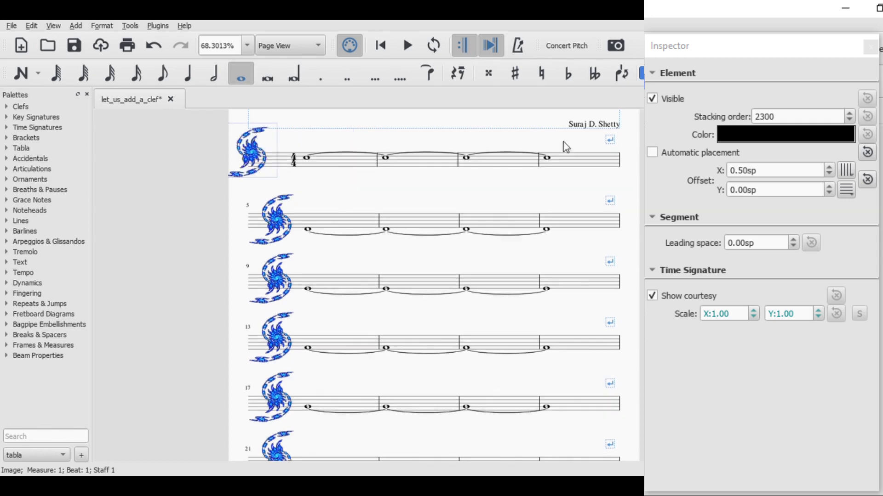
mouse_move(259, 158)
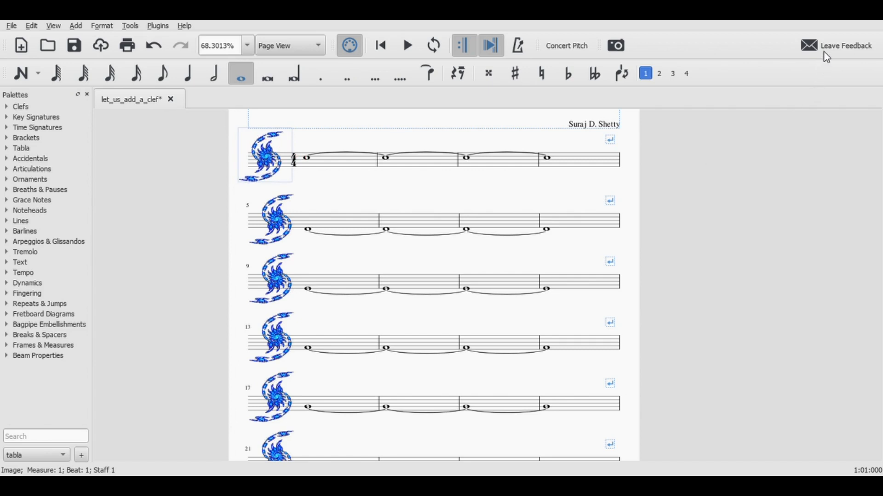
mouse_move(456, 180)
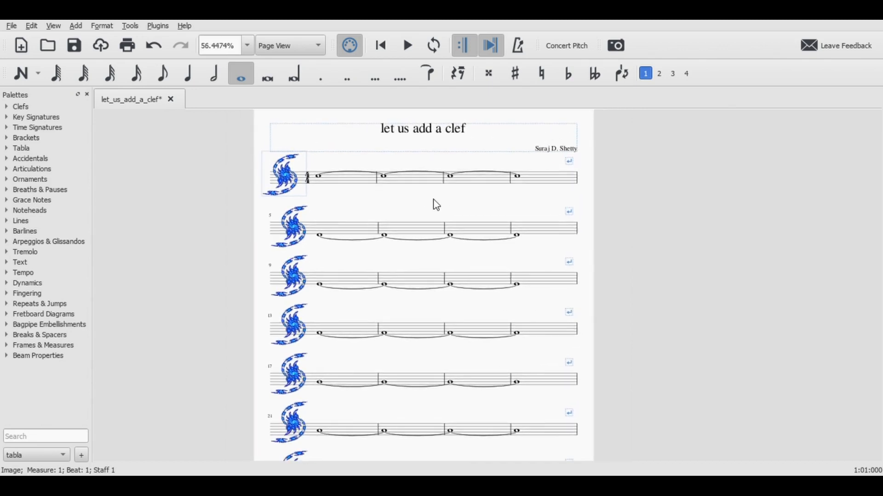
mouse_move(425, 182)
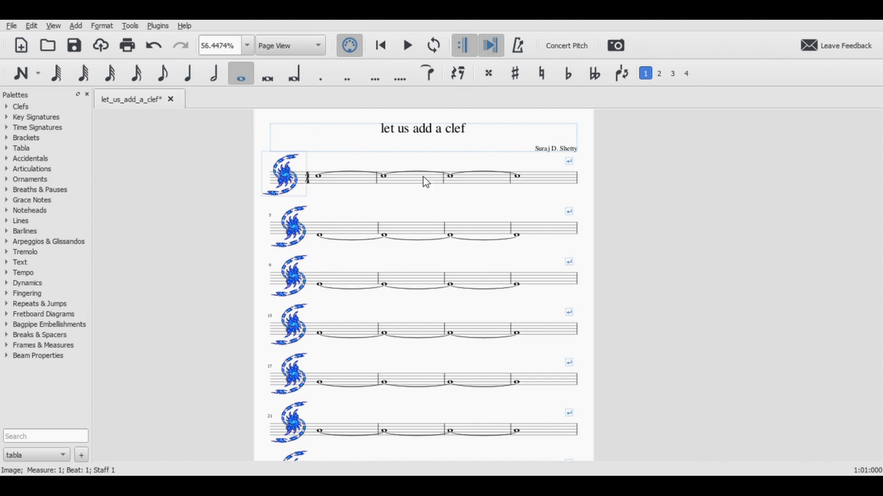
mouse_move(307, 207)
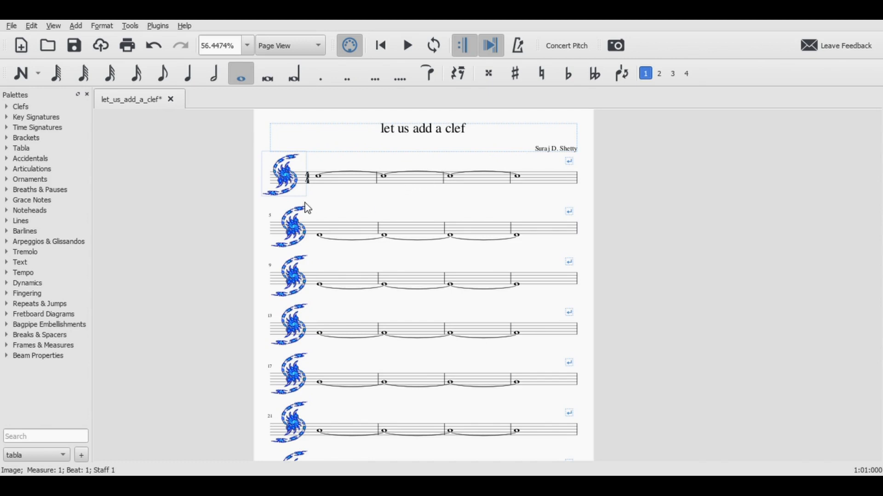
mouse_move(20, 107)
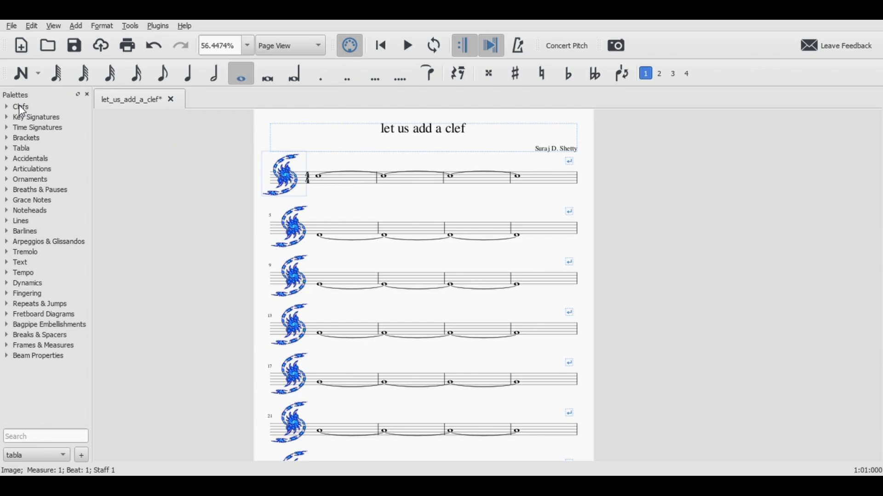
Expand the Clefs palette with the logo clef and choose Save Palette… to get the Clefs.mpal dialog.
click(18, 107)
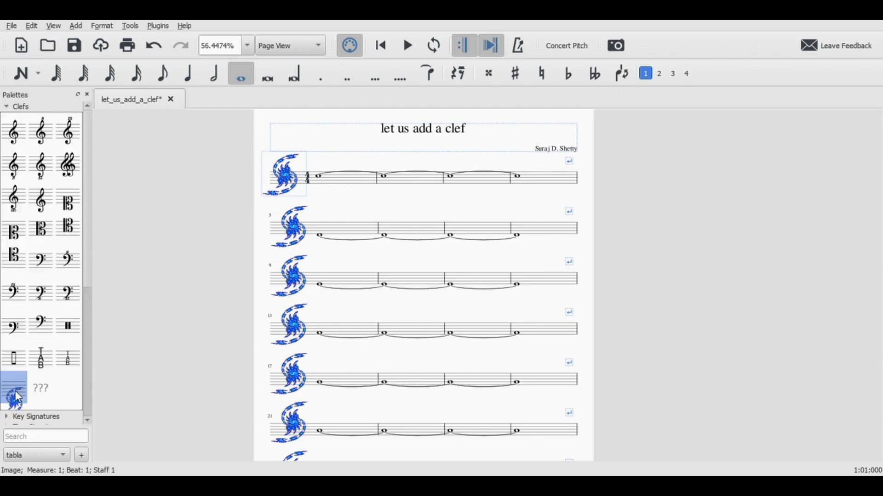
click(17, 106)
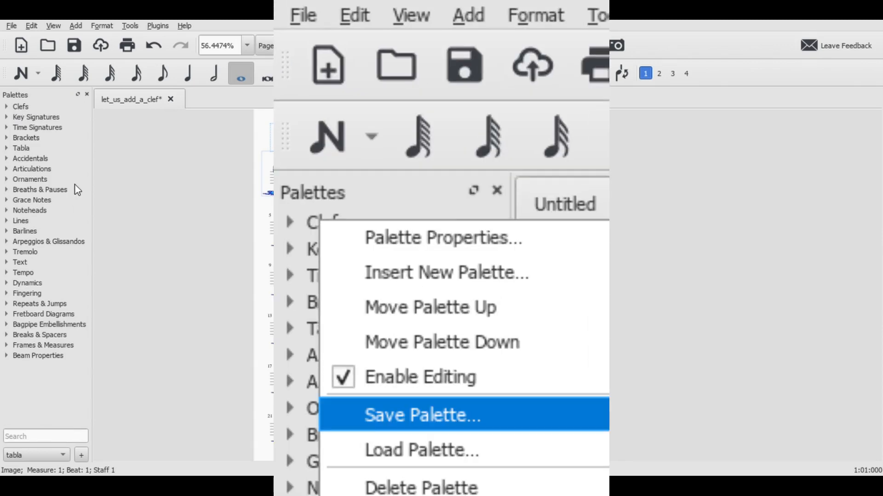
mouse_move(199, 210)
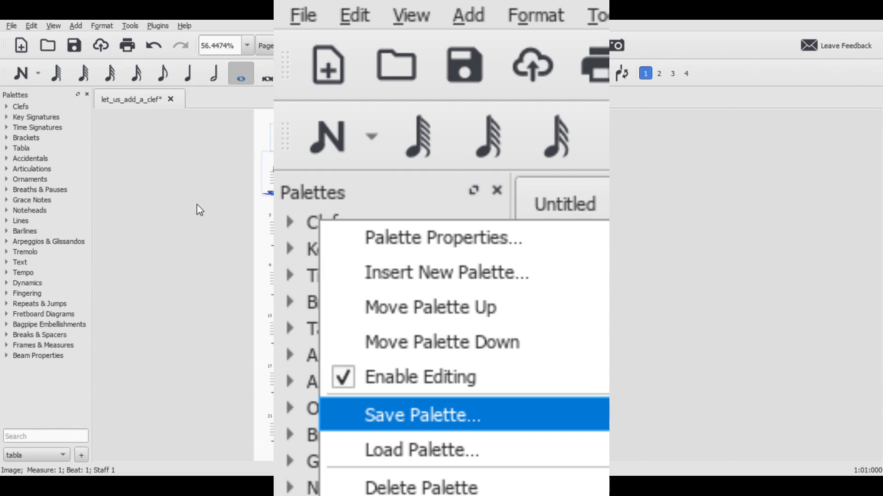
click(417, 416)
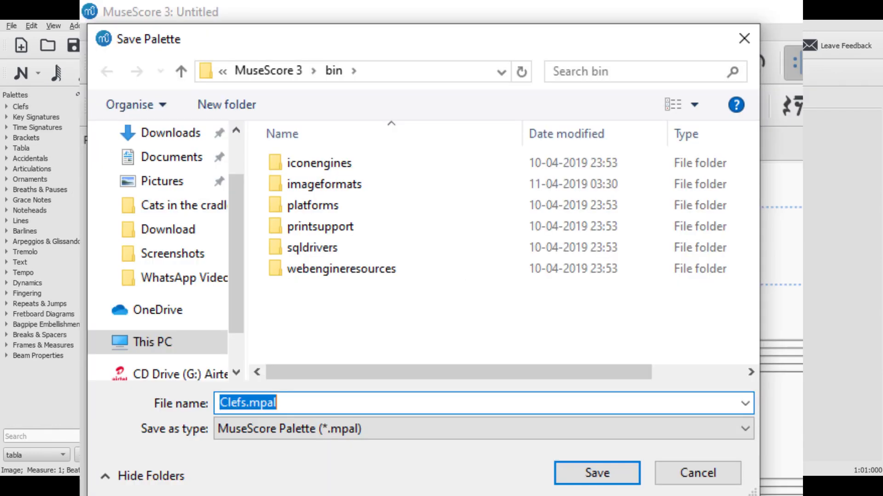
mouse_move(825, 103)
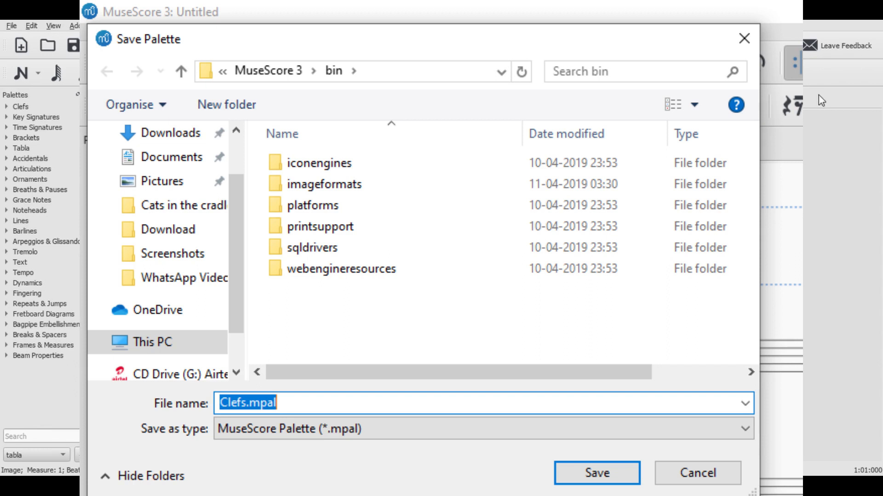